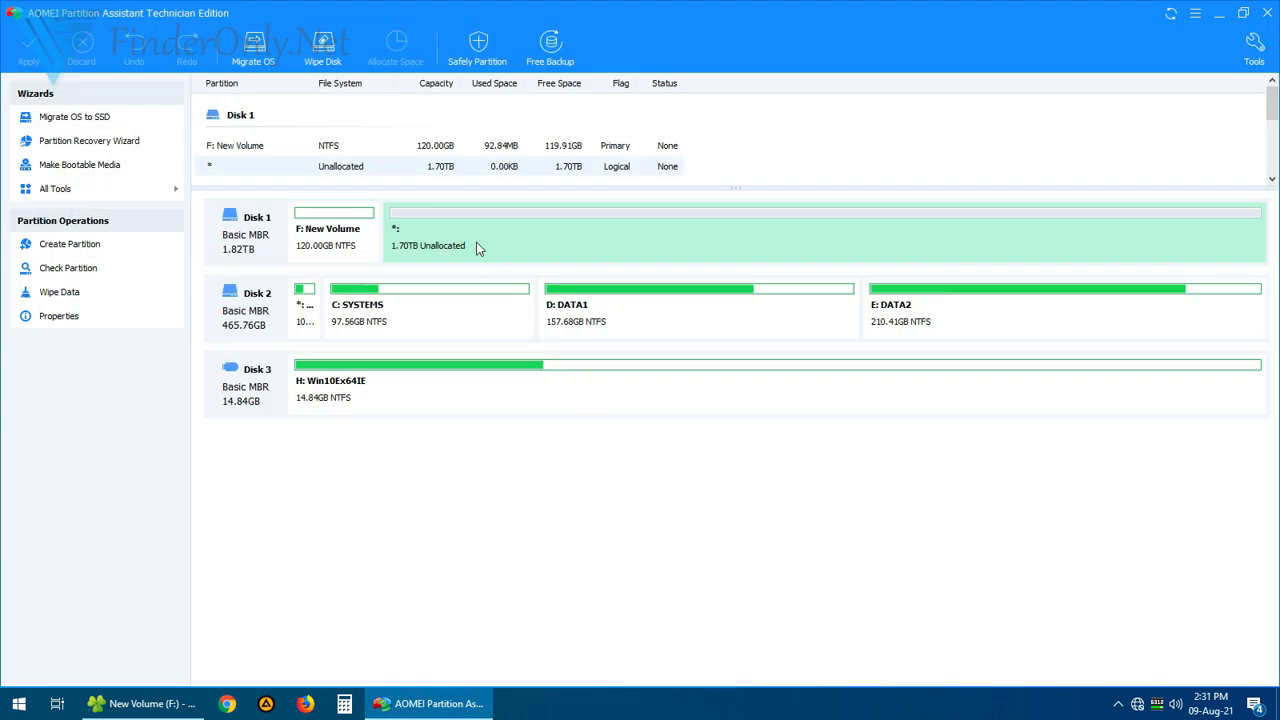
Create an 80GB NTFS partition I: from Disk 1's unallocated space.
right_click(435, 245)
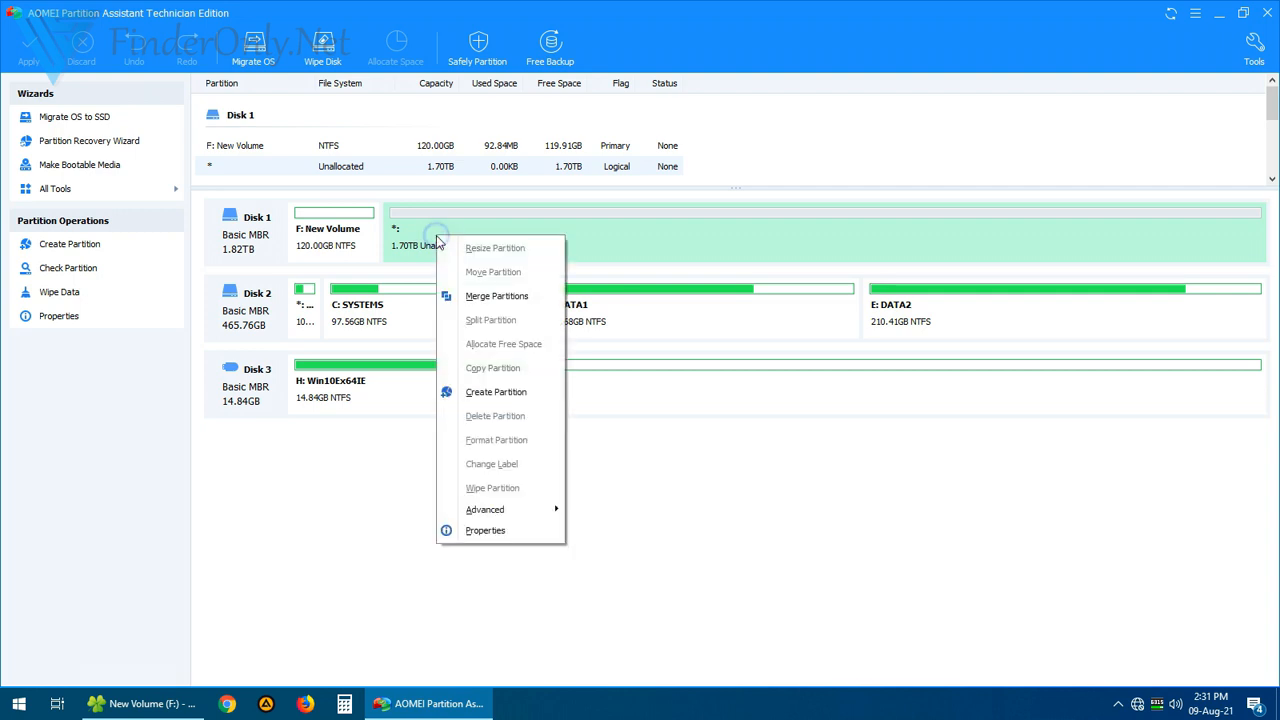
left_click(496, 391)
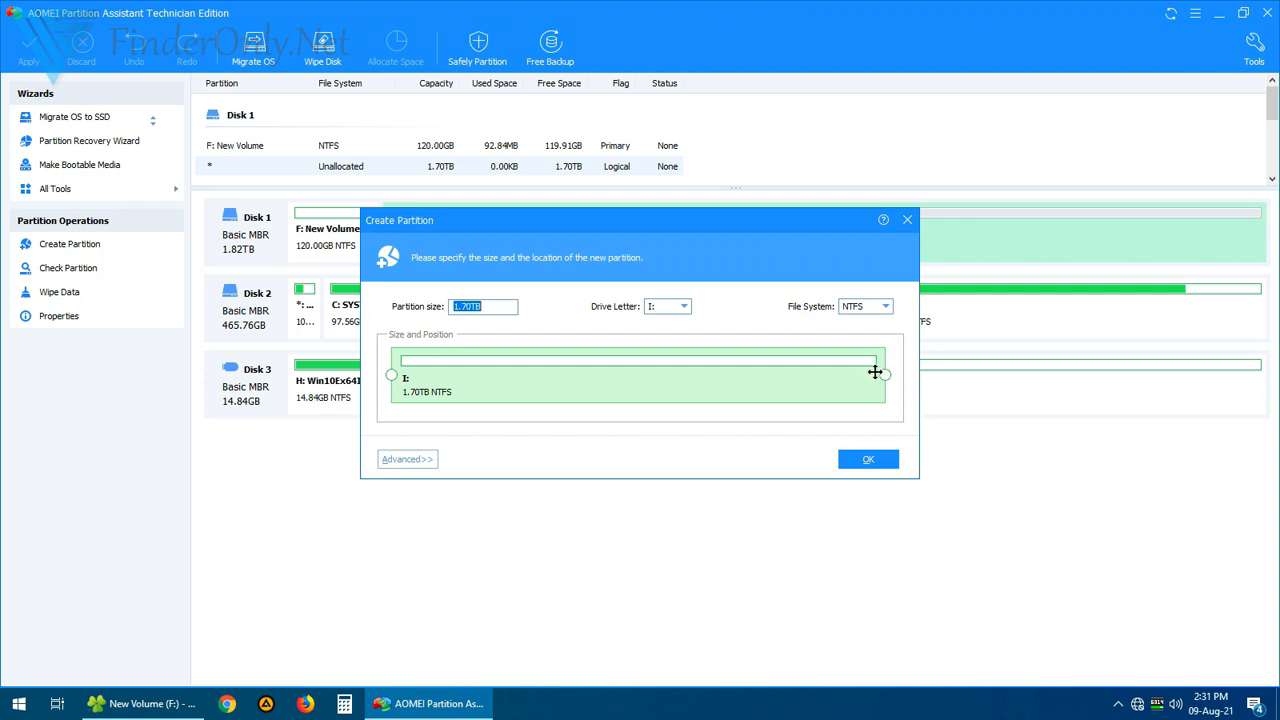
left_click_drag(875, 374, 490, 374)
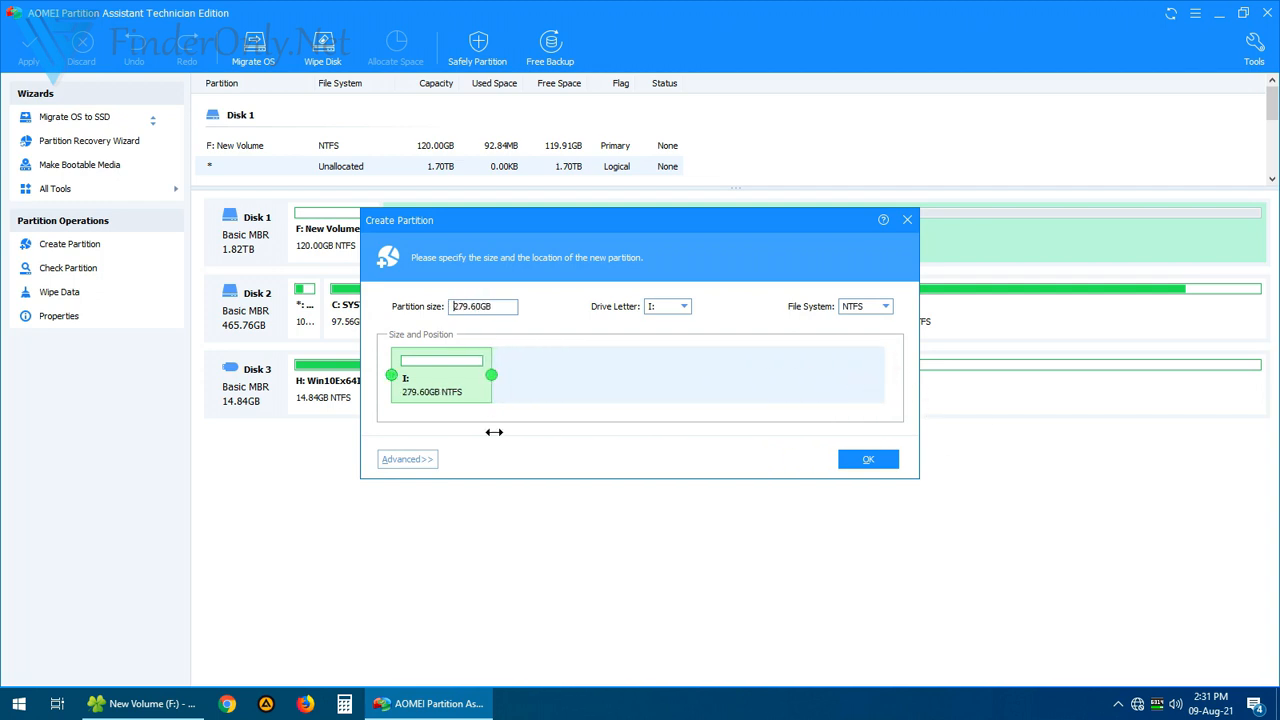
left_click_drag(491, 375, 469, 375)
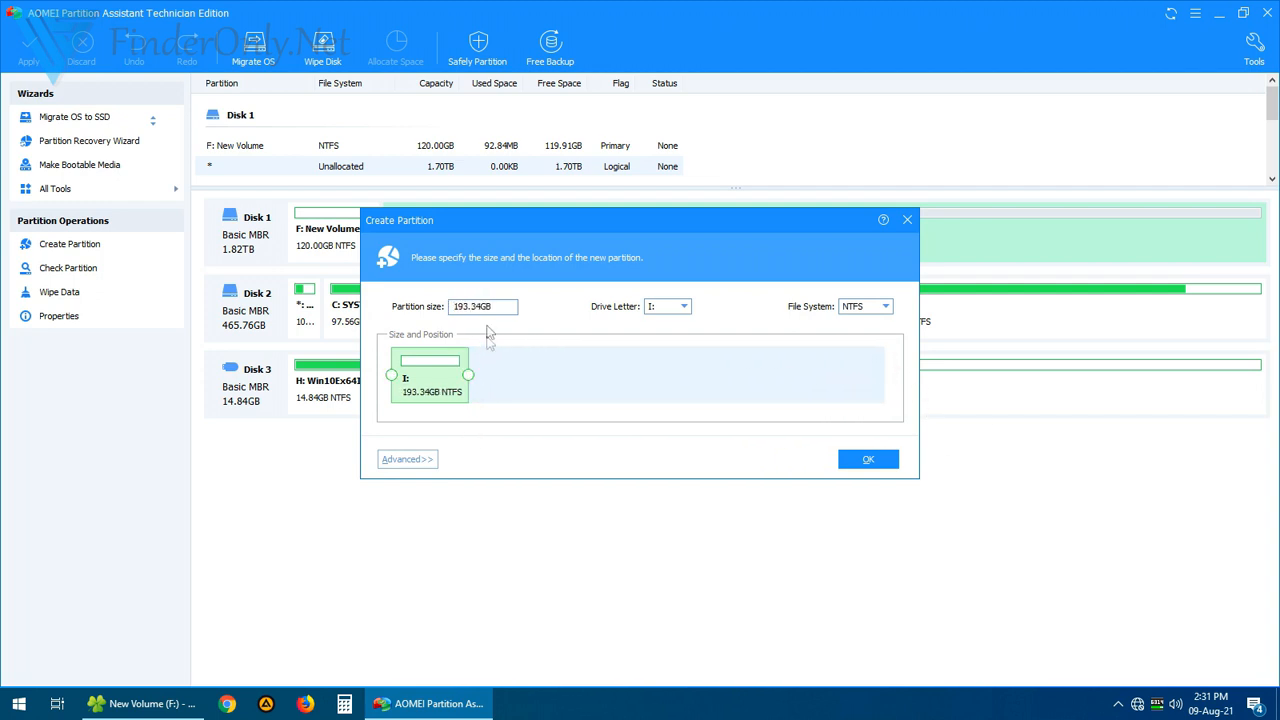
triple_click(483, 306)
type("80GB")
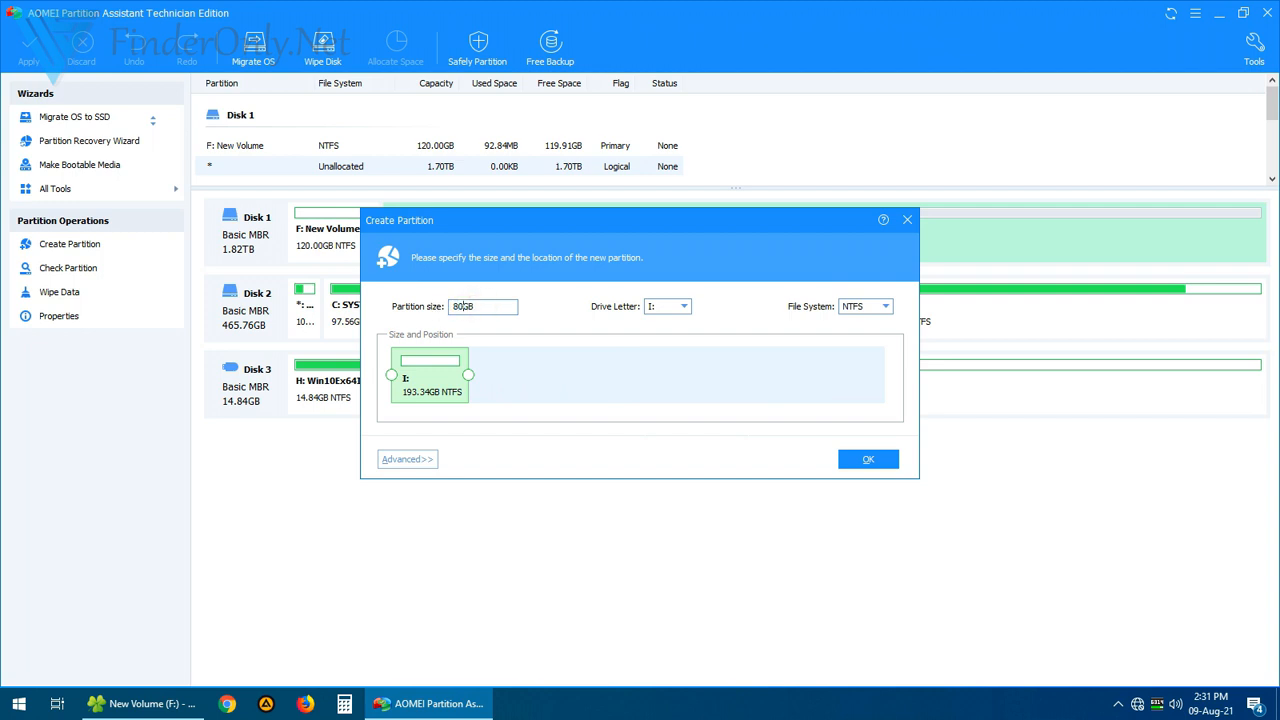
left_click(406, 459)
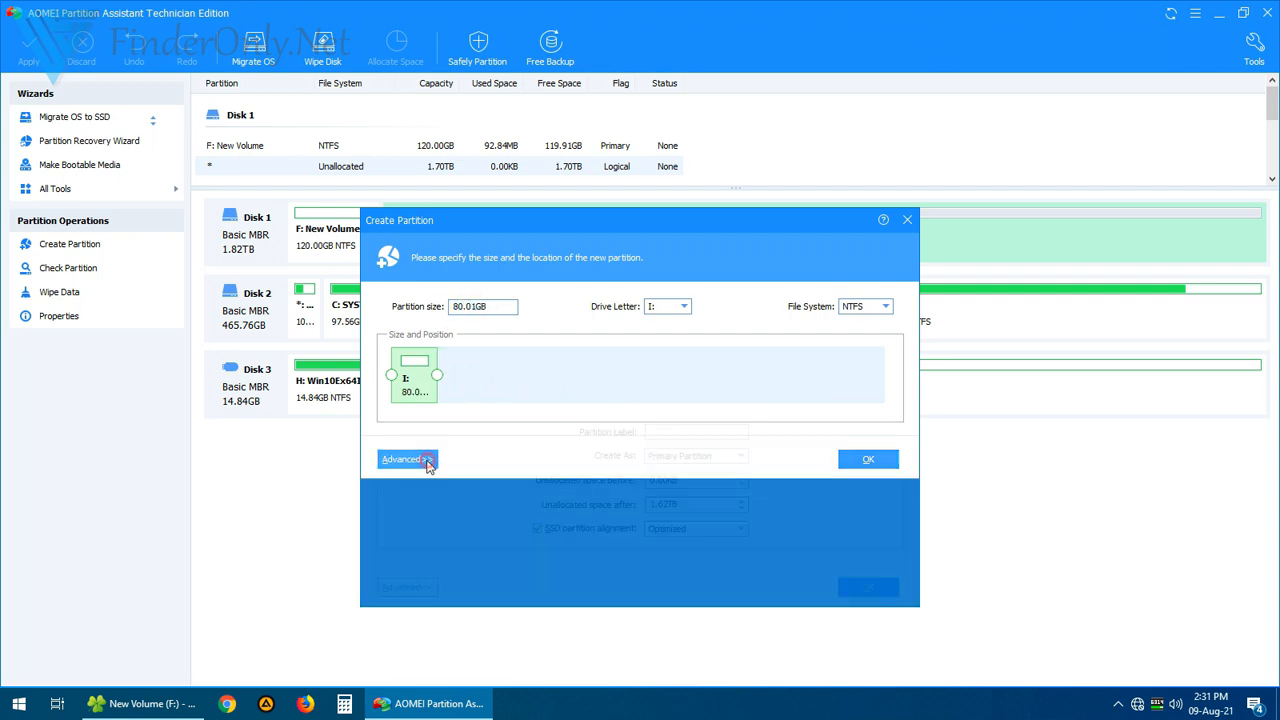
left_click(405, 459)
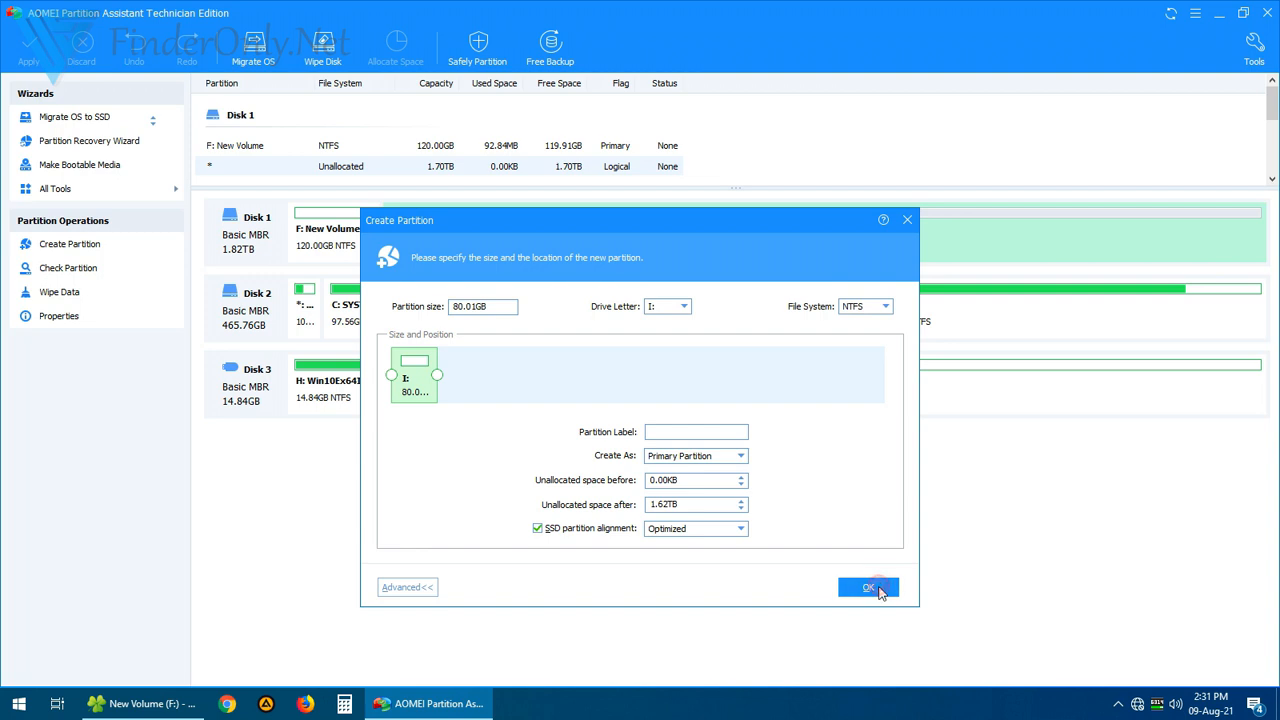
left_click(868, 587)
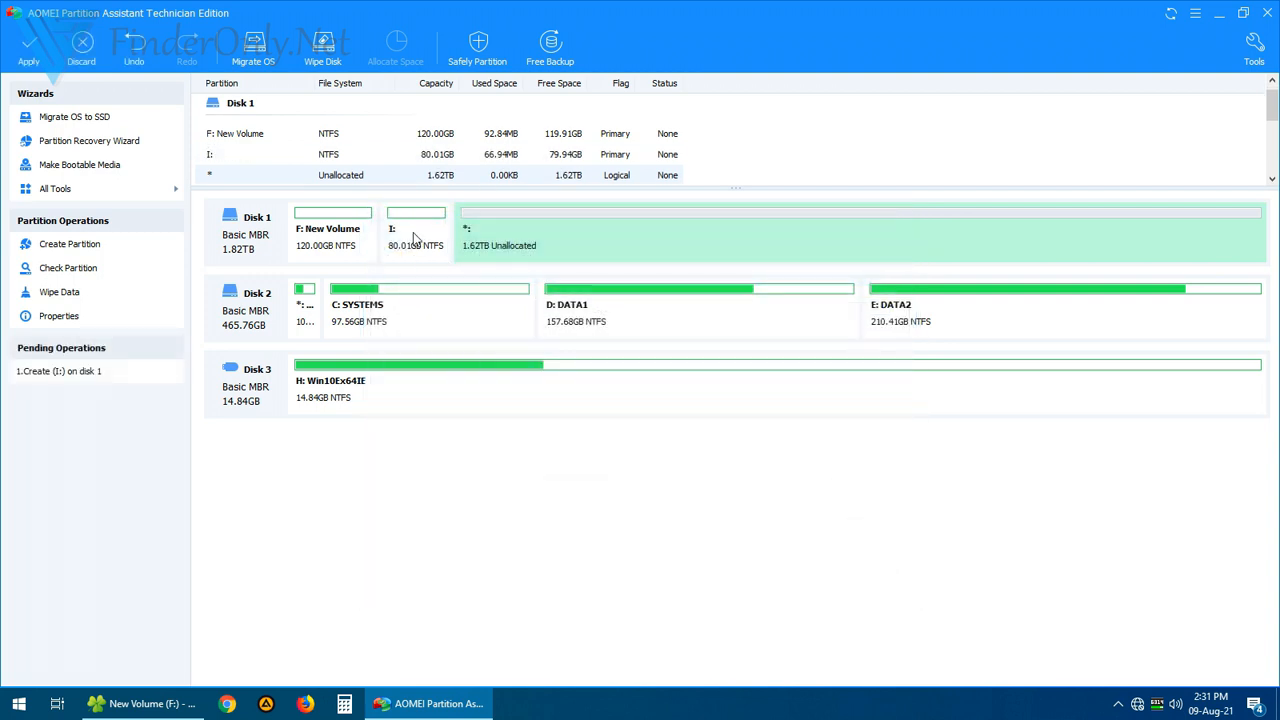
mouse_move(577, 245)
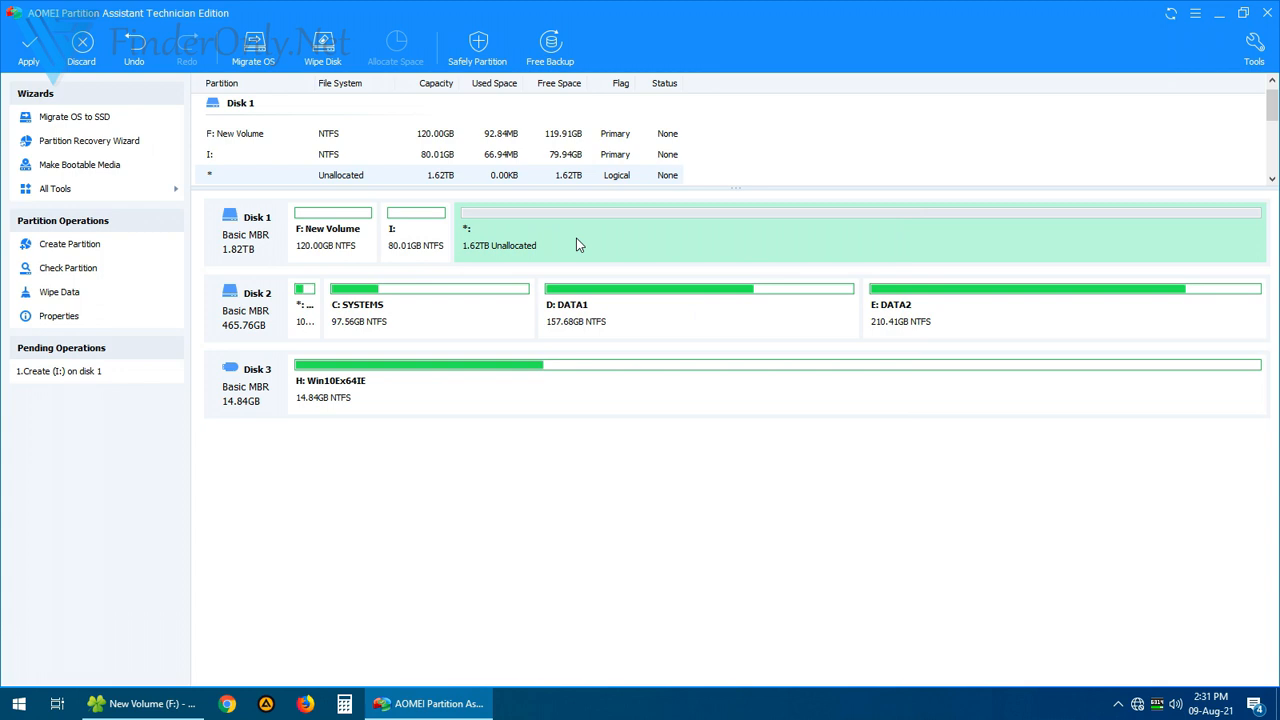
Create a 320GB NTFS primary partition J: in the remaining free space.
right_click(577, 240)
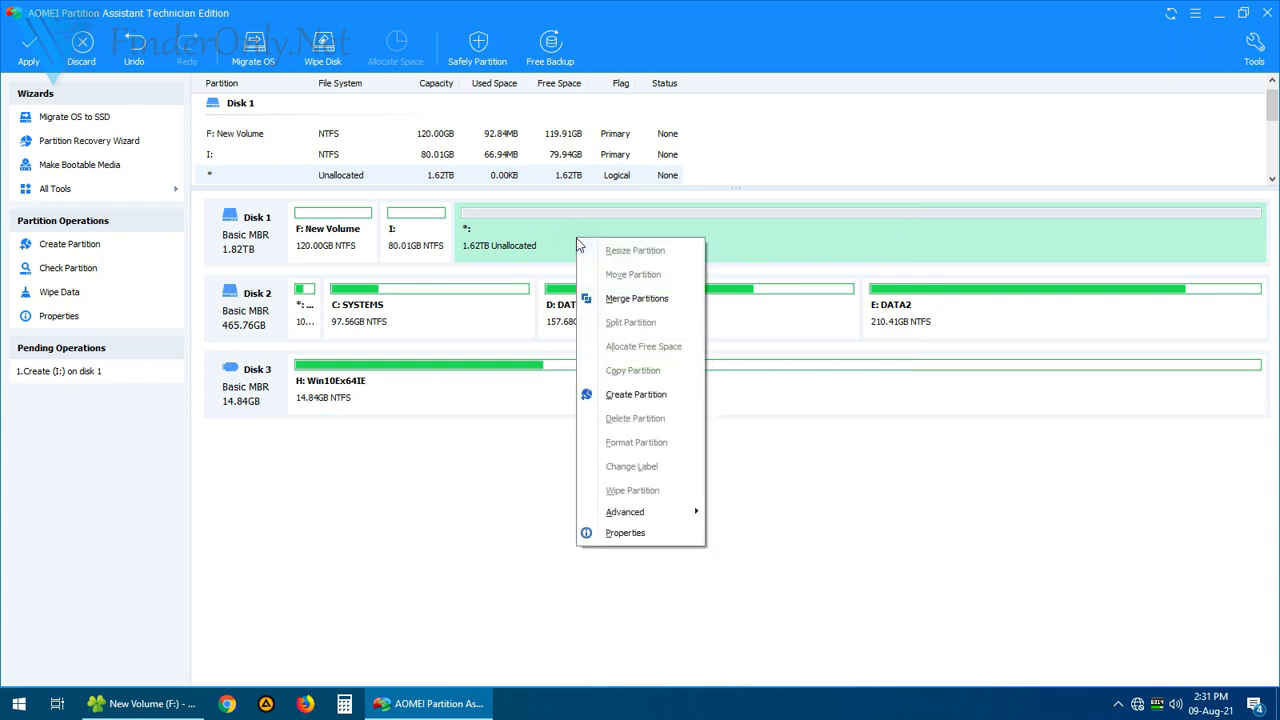
left_click(636, 394)
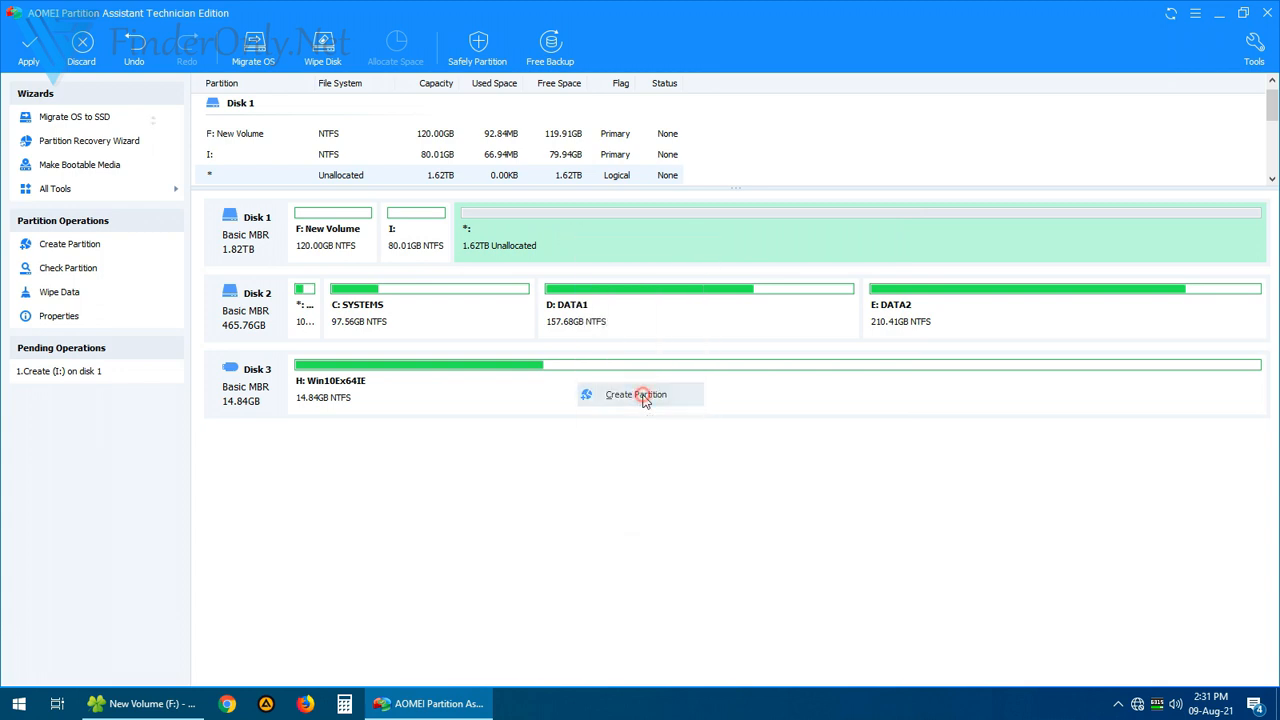
left_click(636, 394)
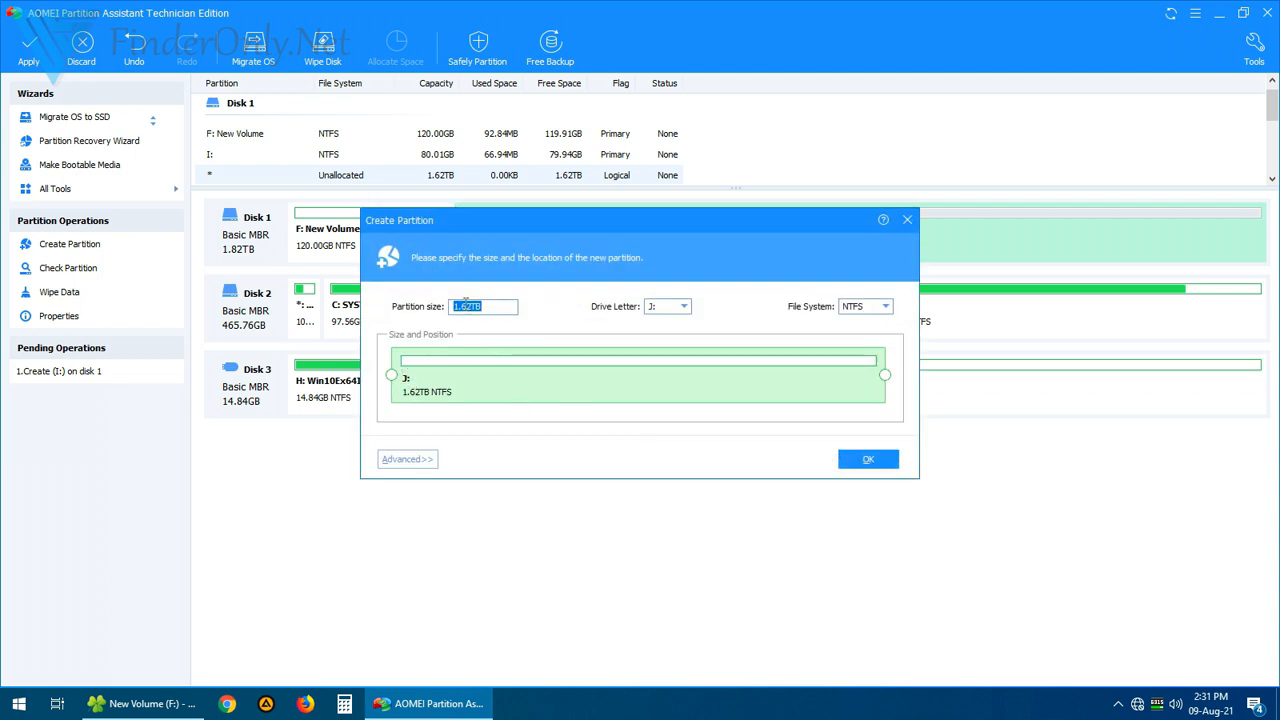
left_click_drag(884, 374, 478, 374)
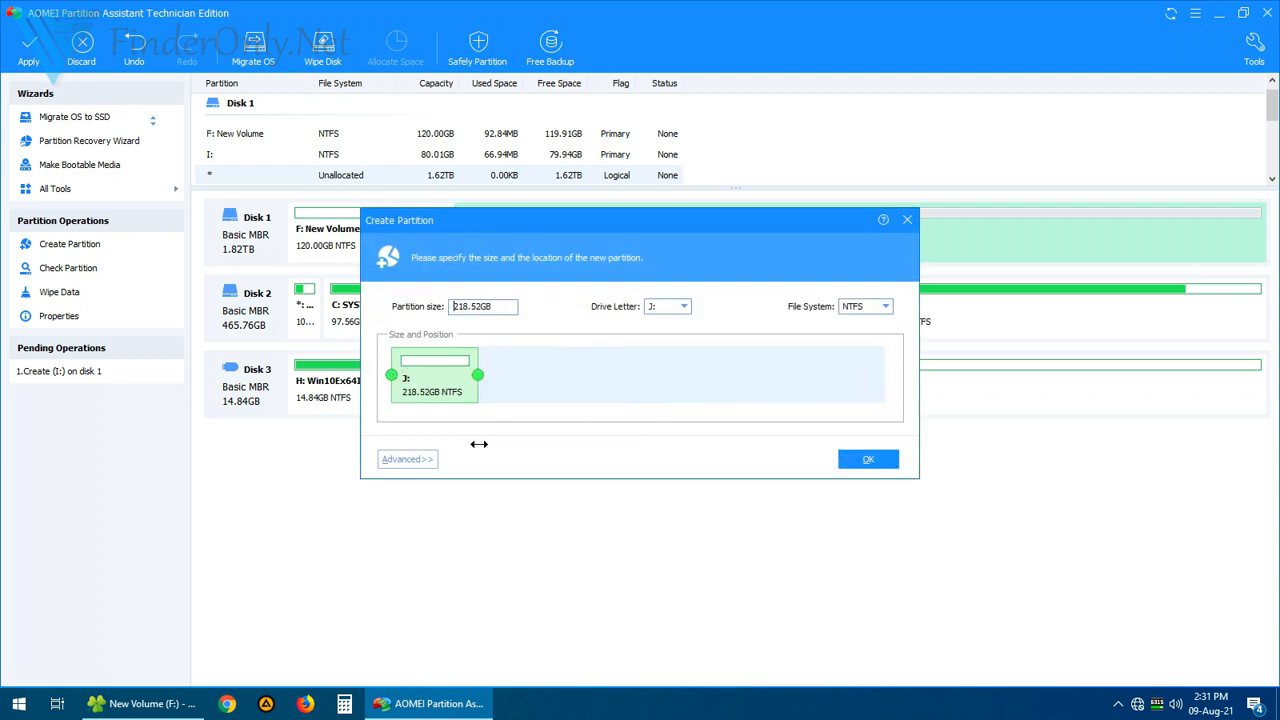
left_click_drag(477, 375, 466, 375)
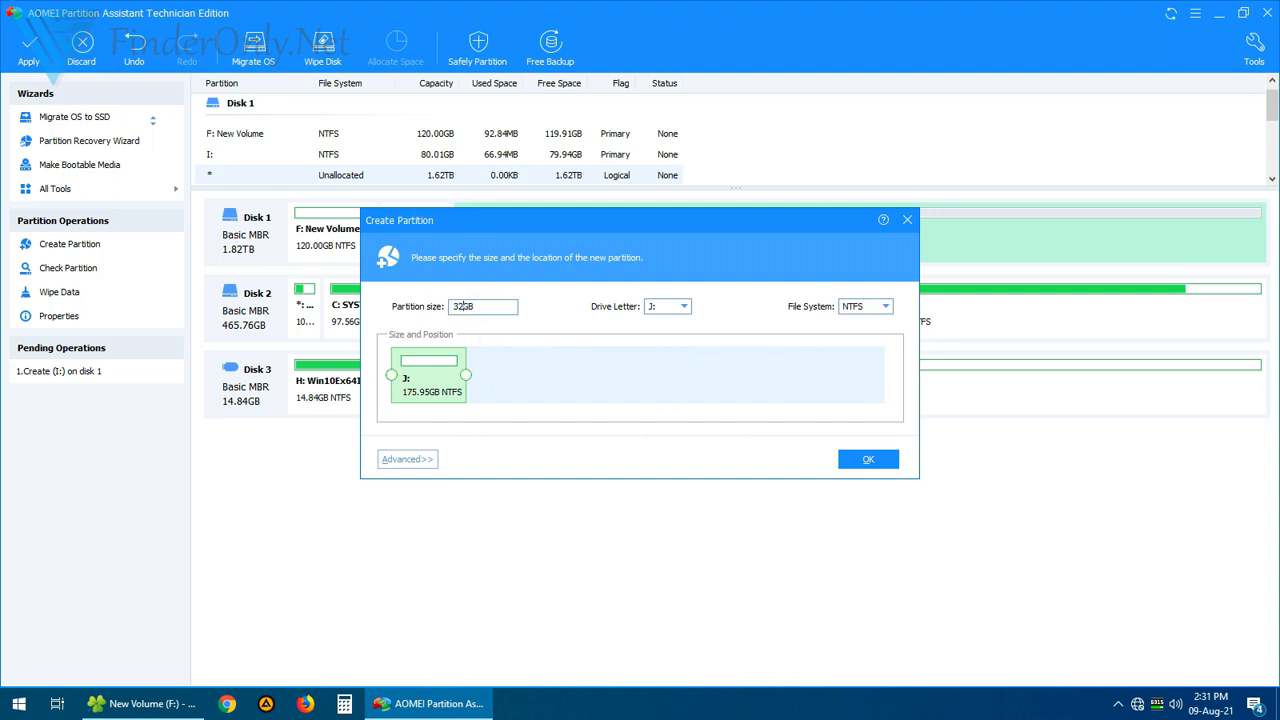
type("320GB")
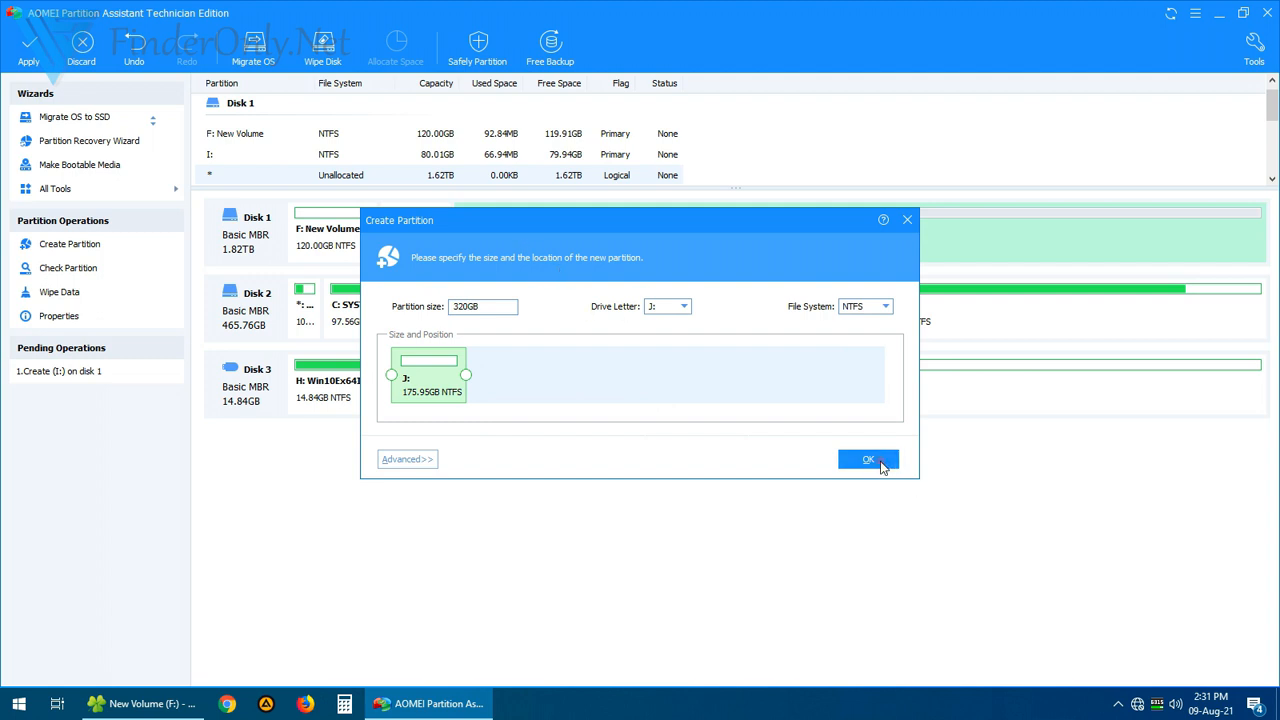
left_click(868, 459)
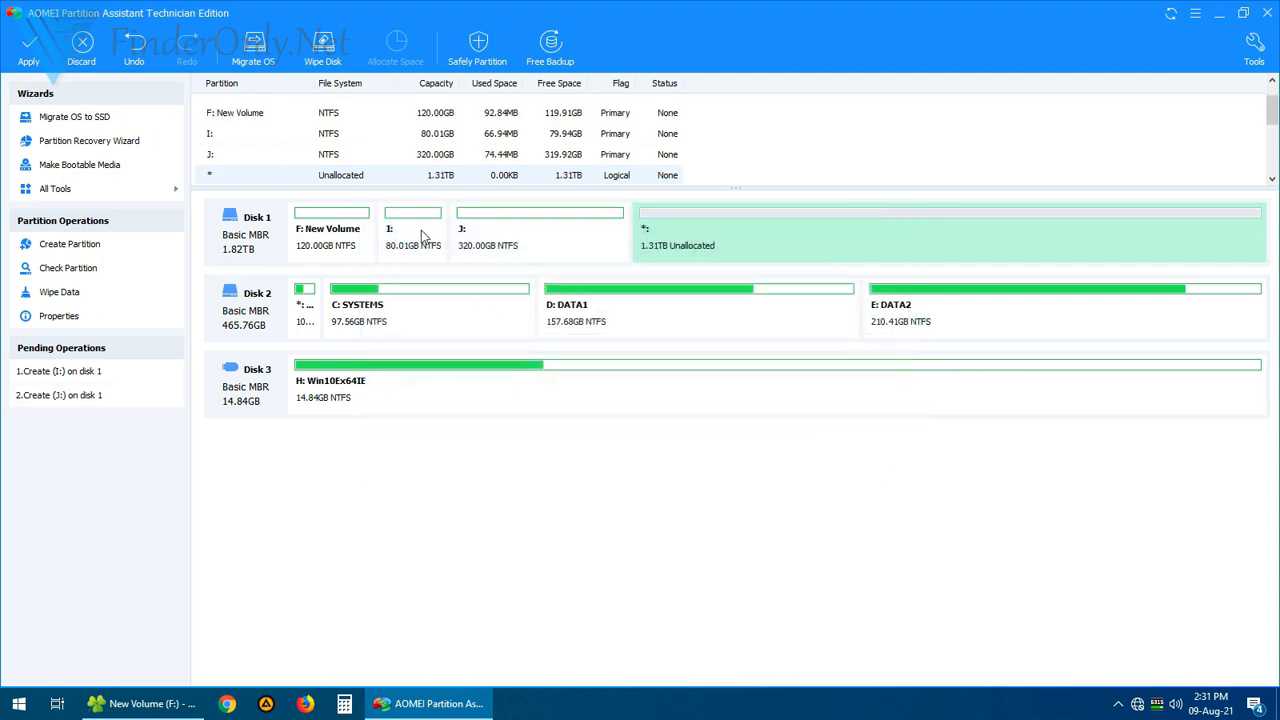
mouse_move(615, 232)
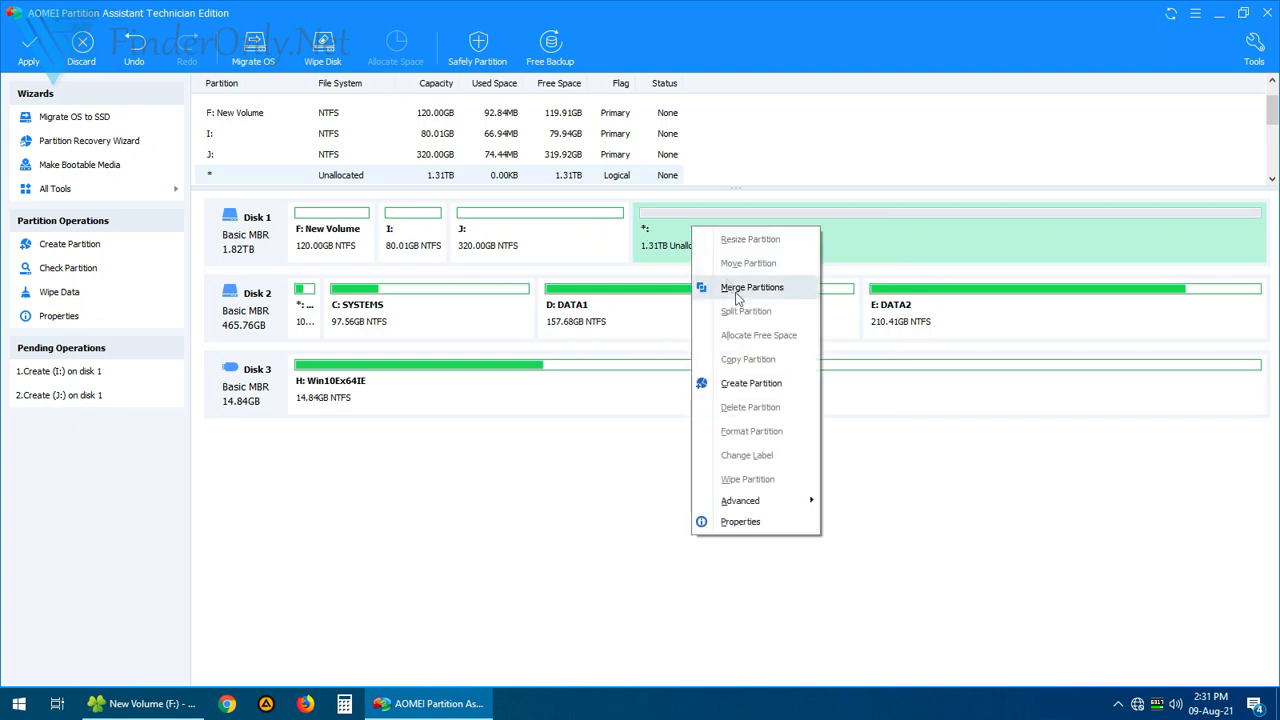
Create a 512GB NTFS logical partition K: from the 1.31TB unallocated space.
left_click(751, 383)
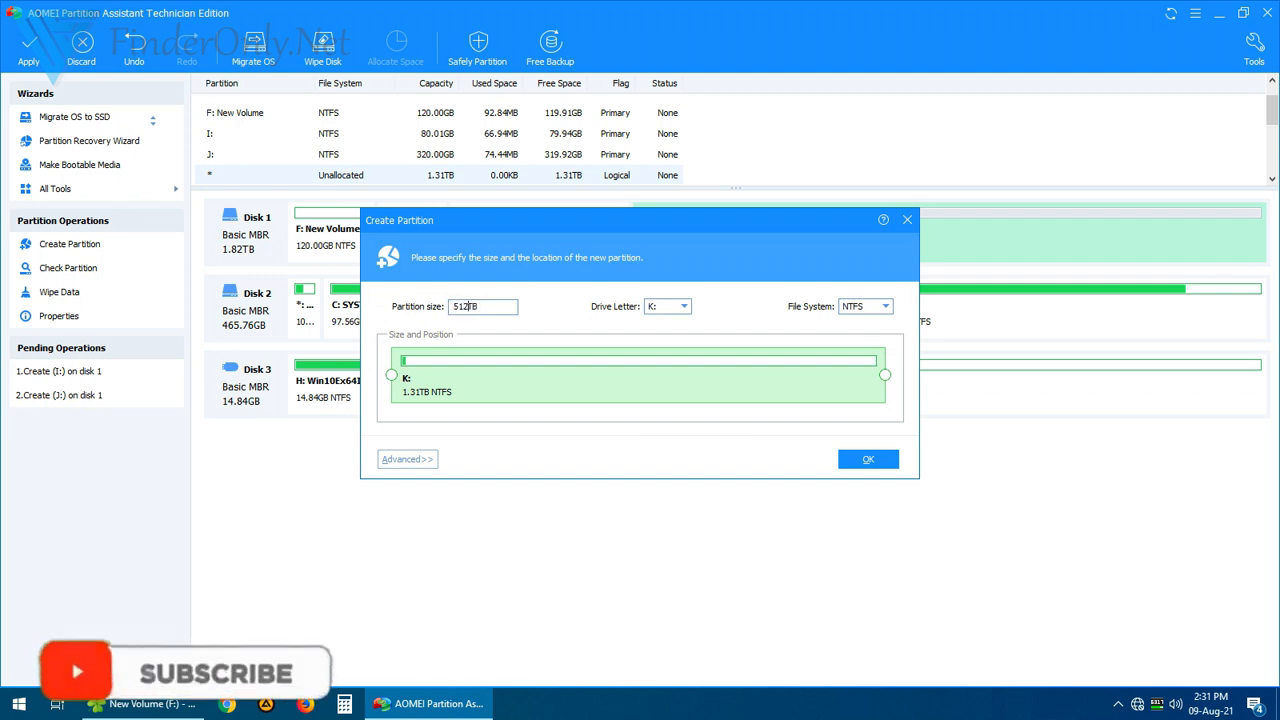
left_click_drag(884, 375, 795, 375)
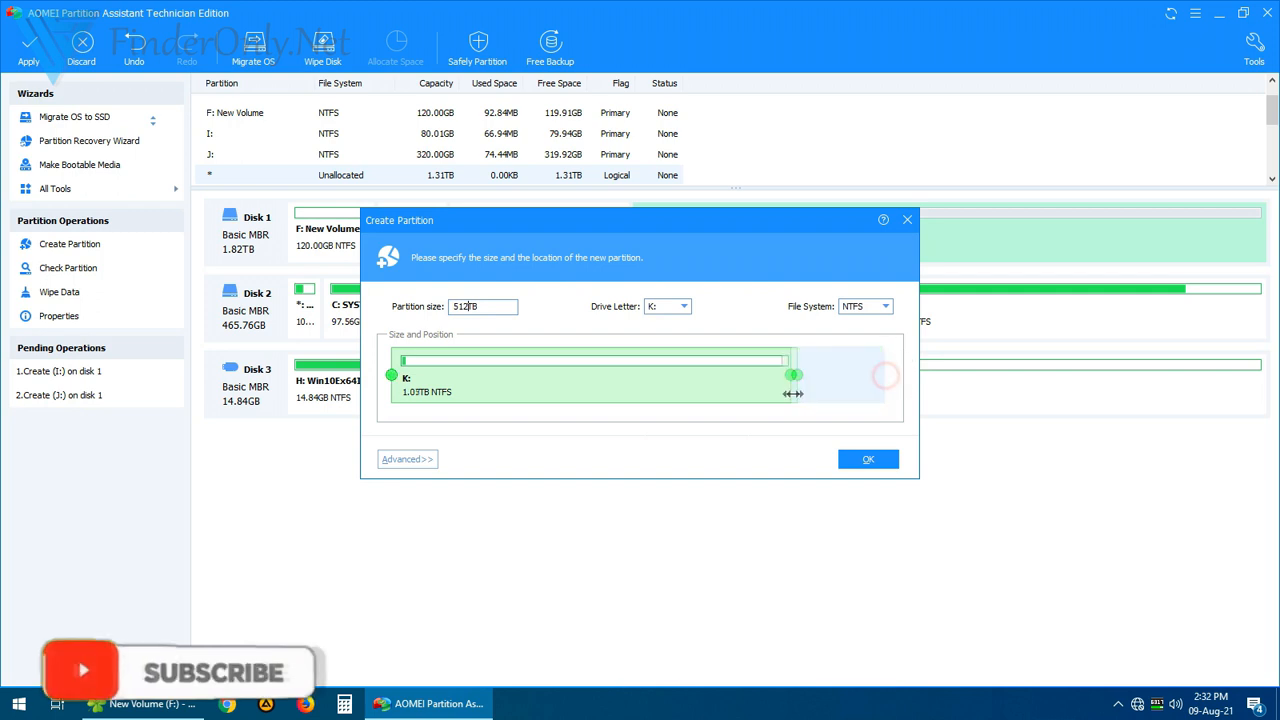
left_click_drag(795, 375, 647, 375)
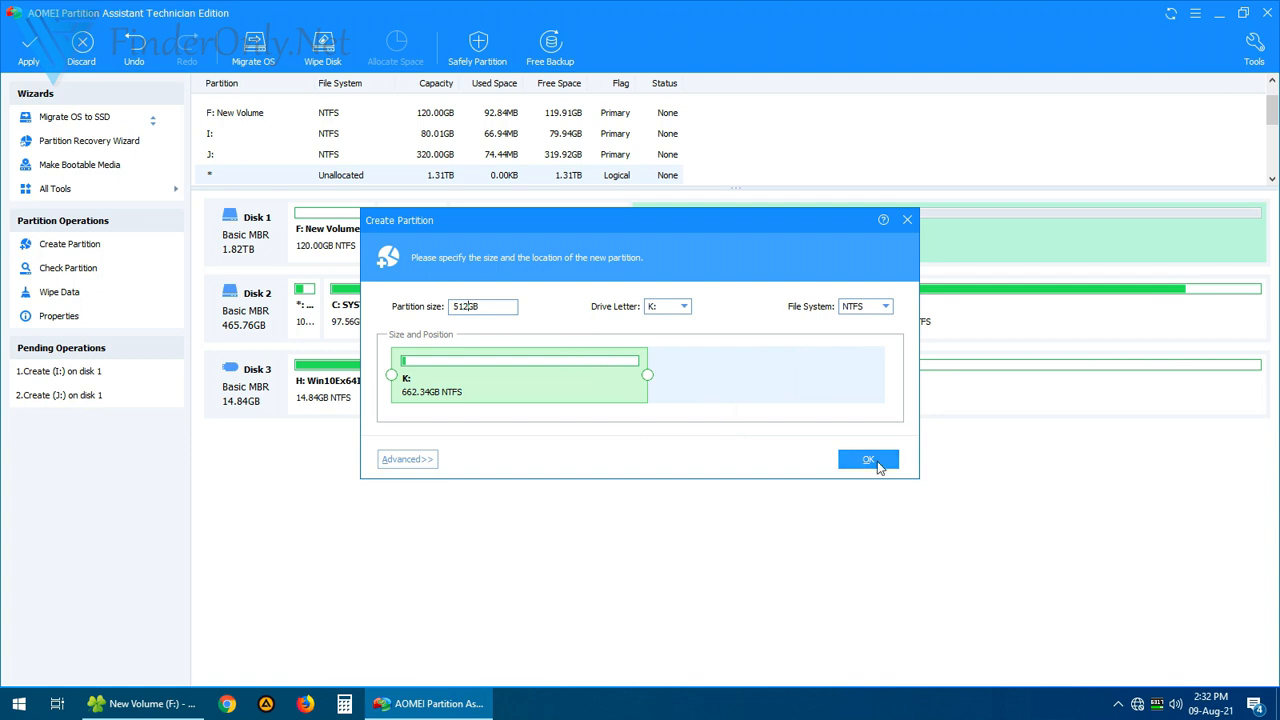
left_click(868, 459)
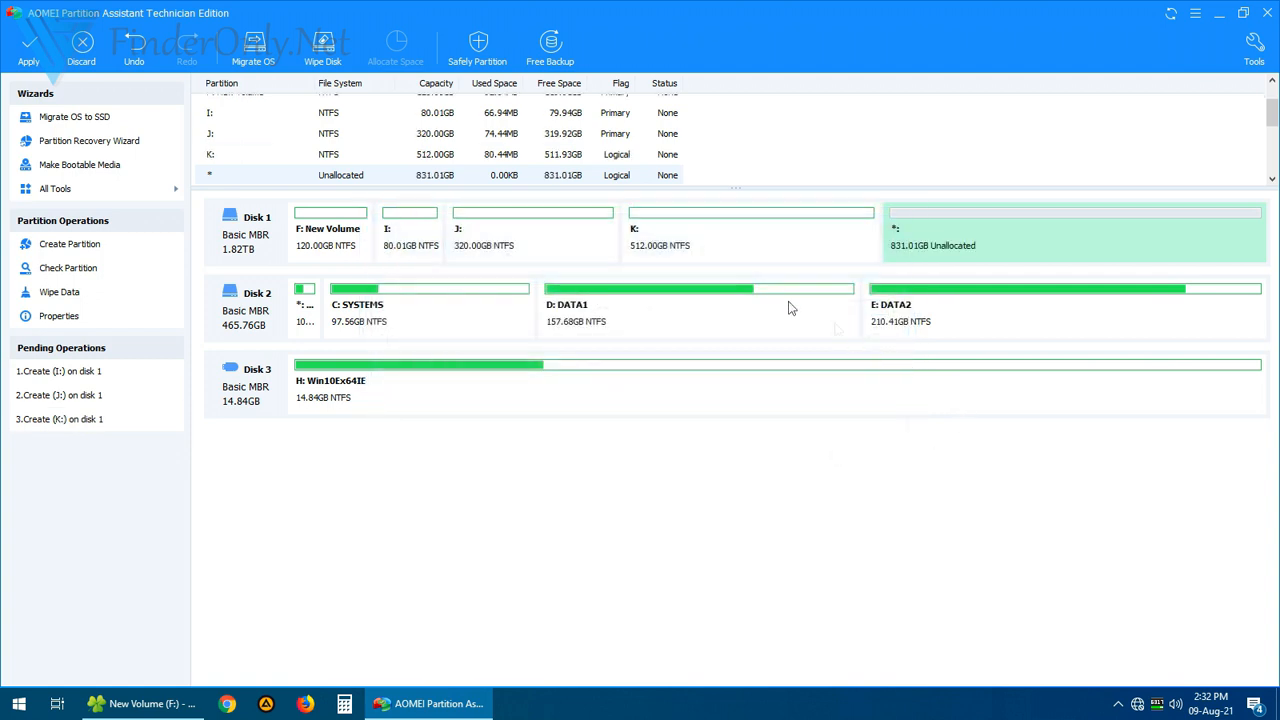
Turn the last 831.01GB into logical NTFS partition L: and review the four pending operations.
left_click(750, 215)
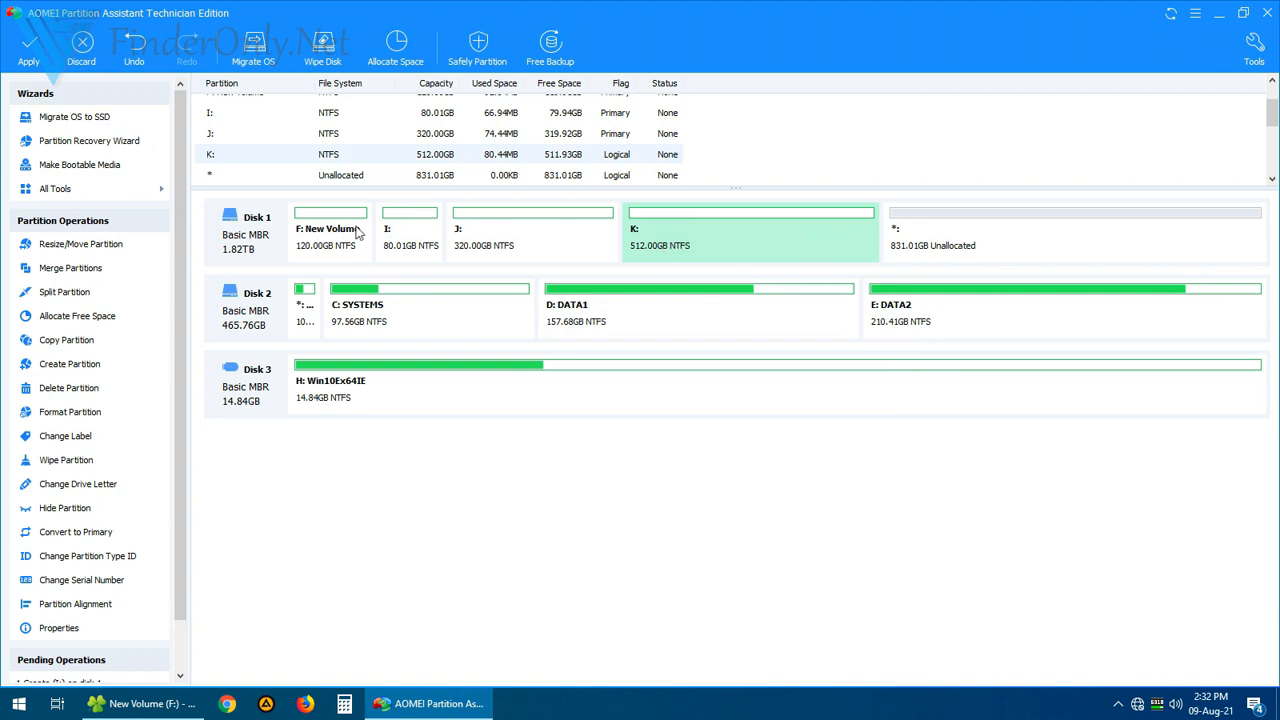
mouse_move(943, 246)
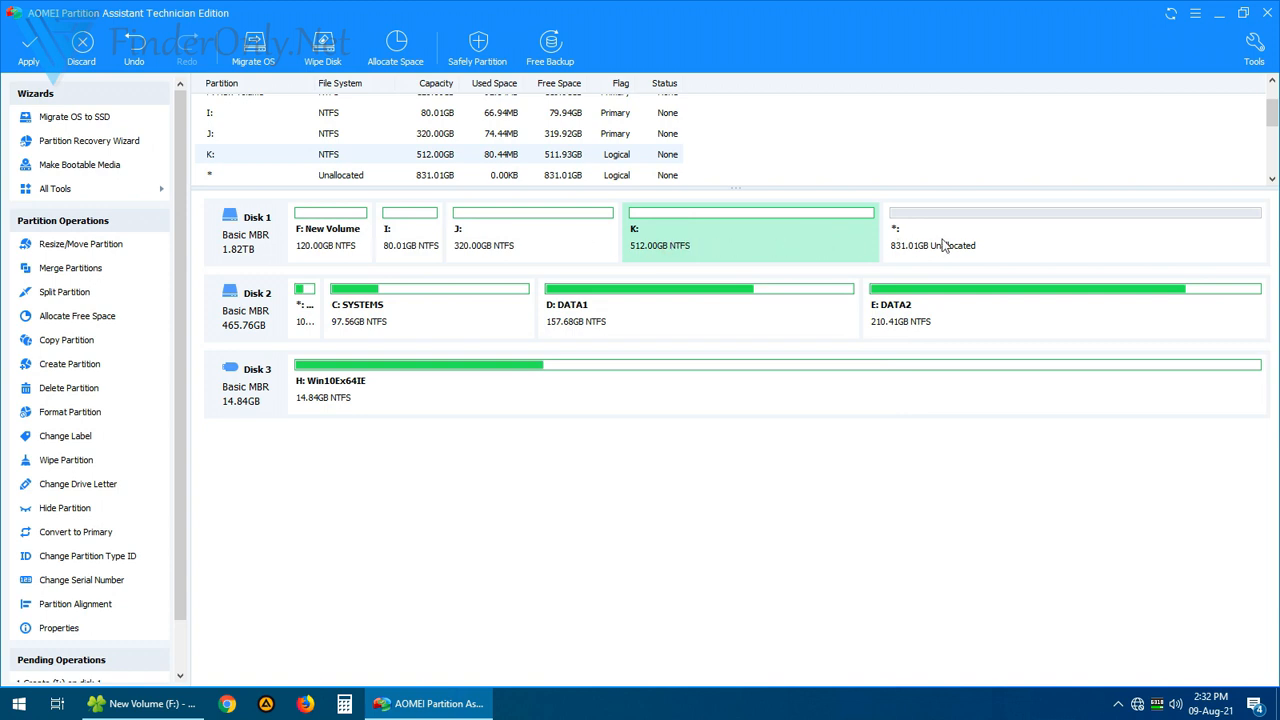
right_click(1075, 230)
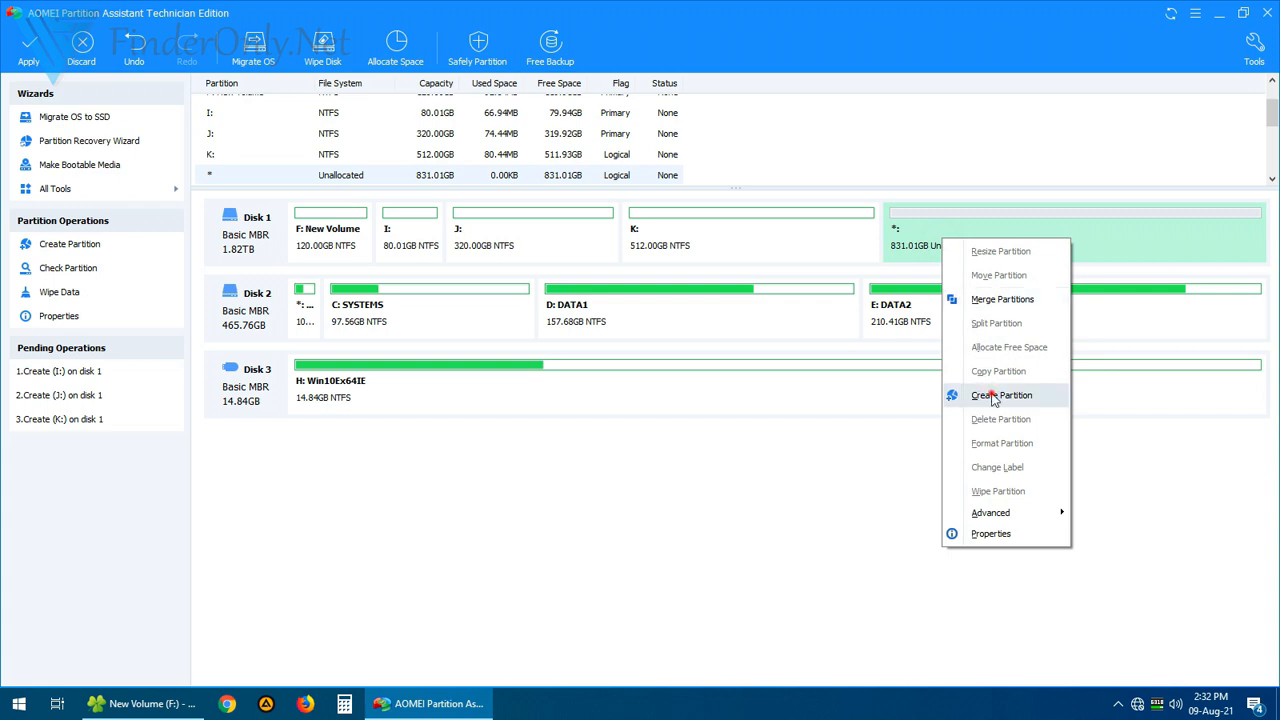
left_click(1001, 395)
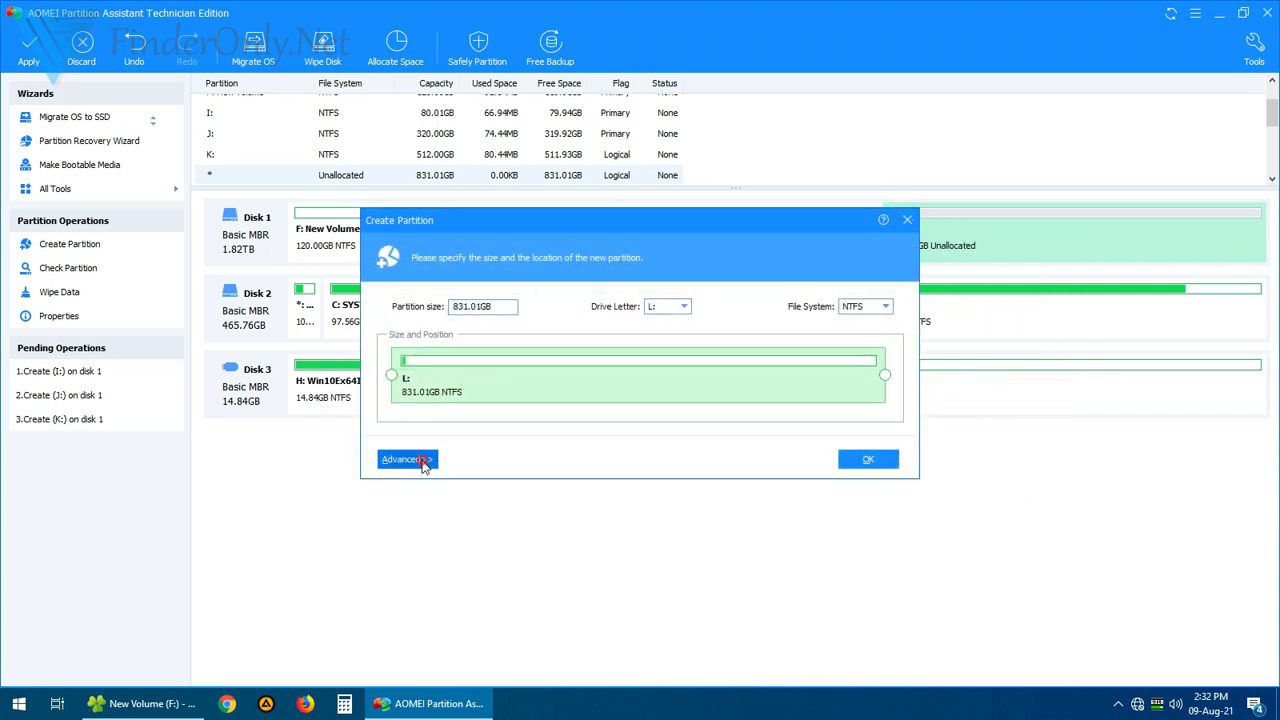
left_click(405, 459)
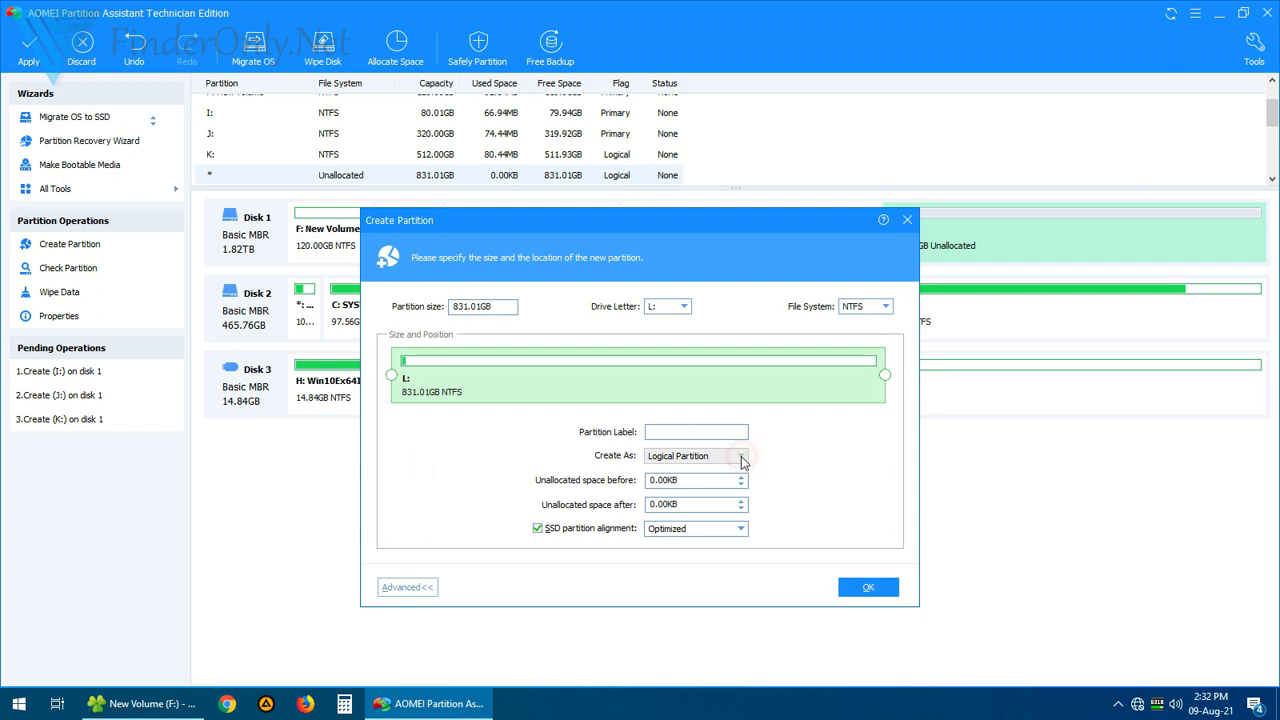
mouse_move(675, 462)
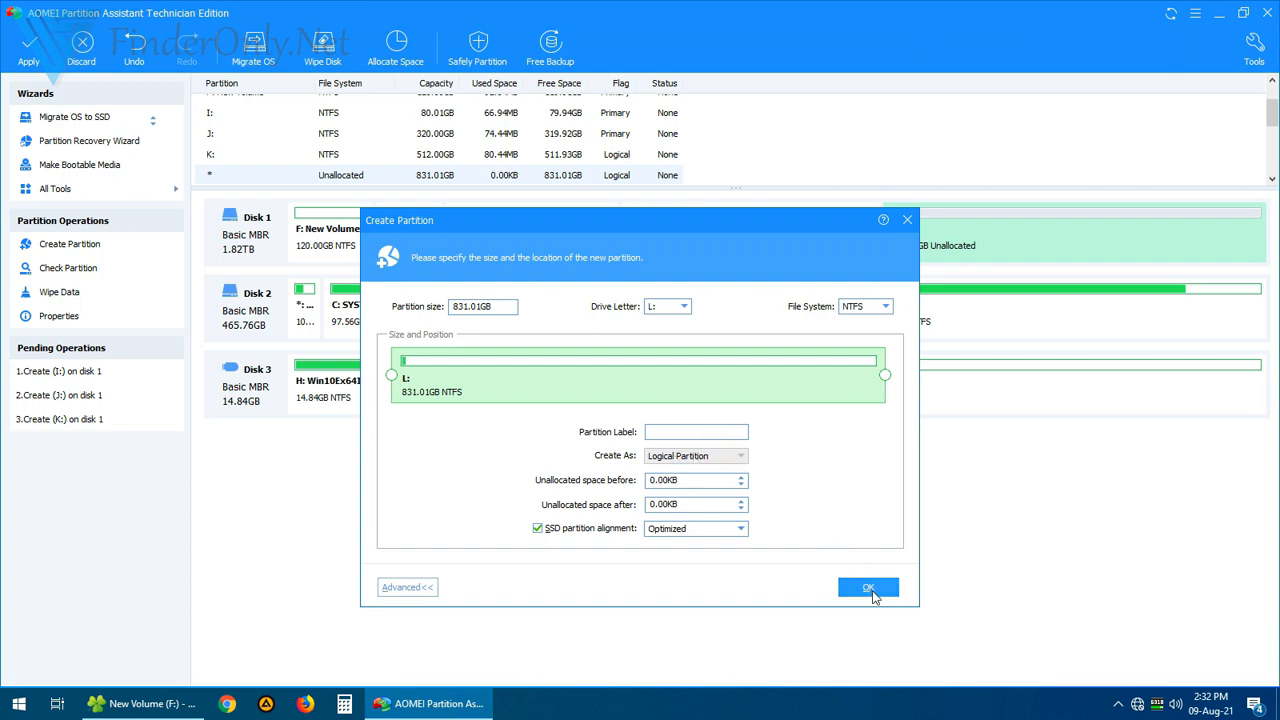
left_click(868, 587)
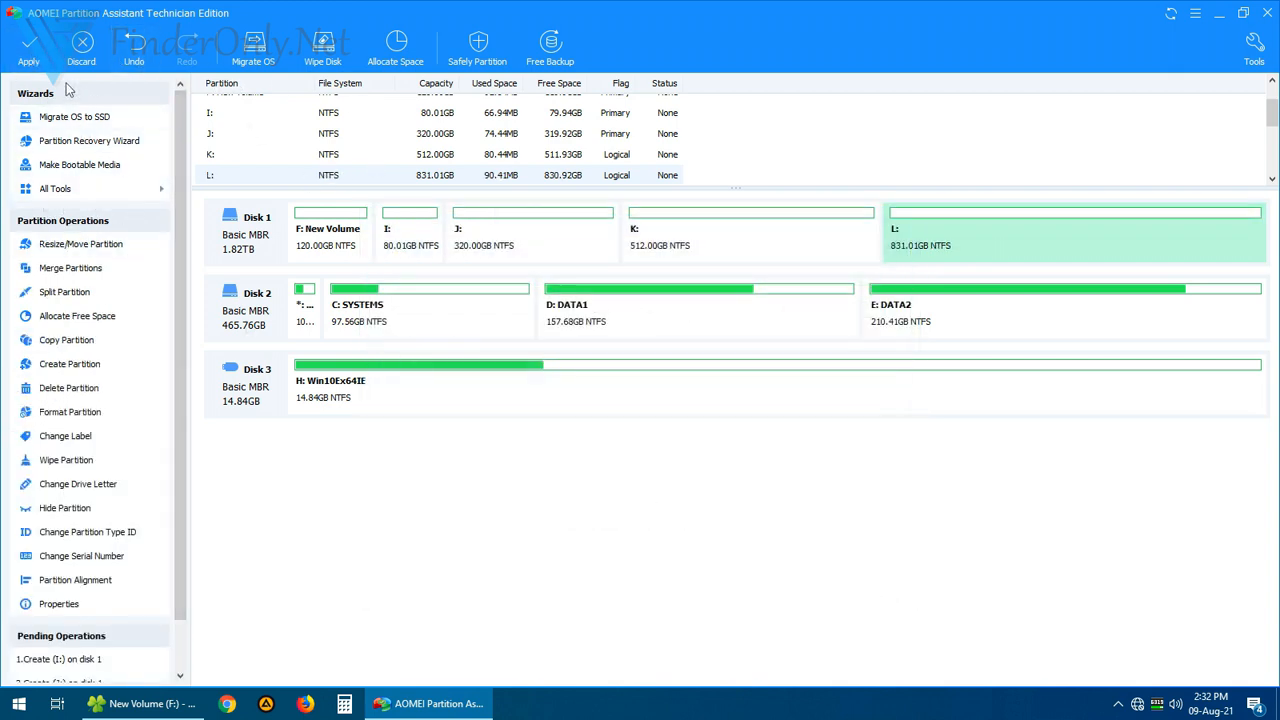
left_click(29, 47)
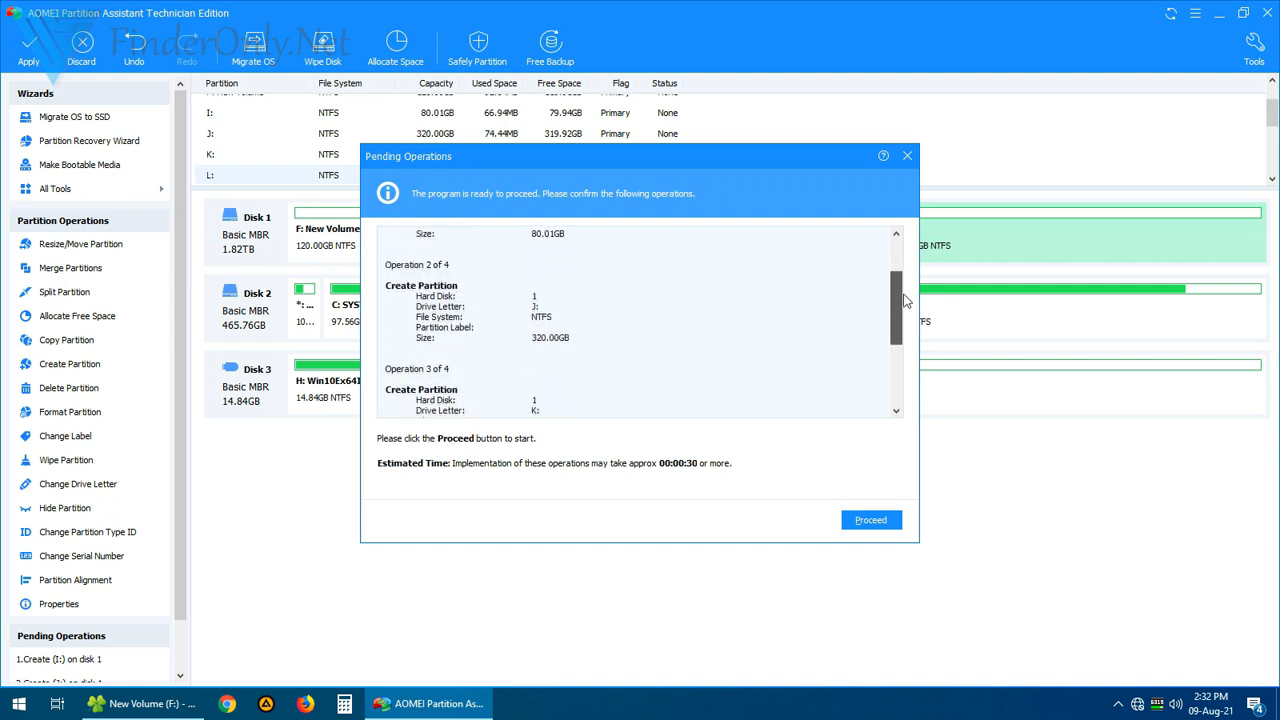
Apply the four queued partition creations and dismiss the success notice.
scroll("down", 3)
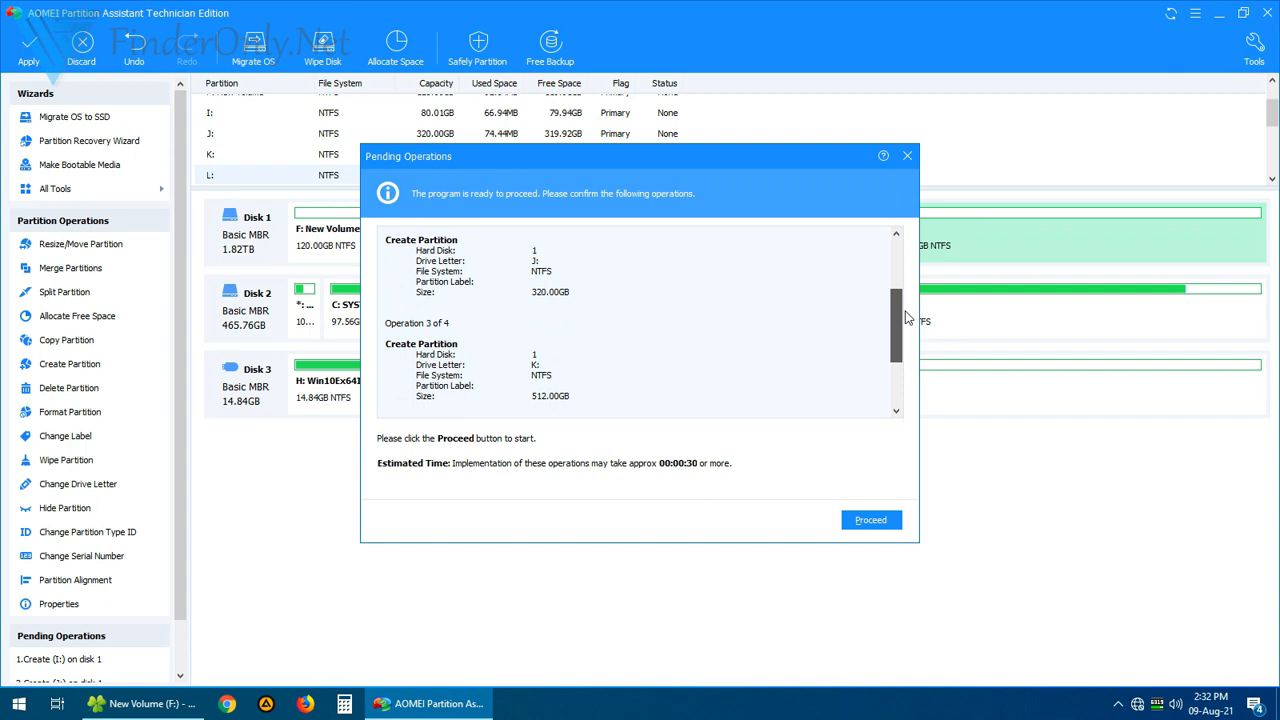
scroll("down", 3)
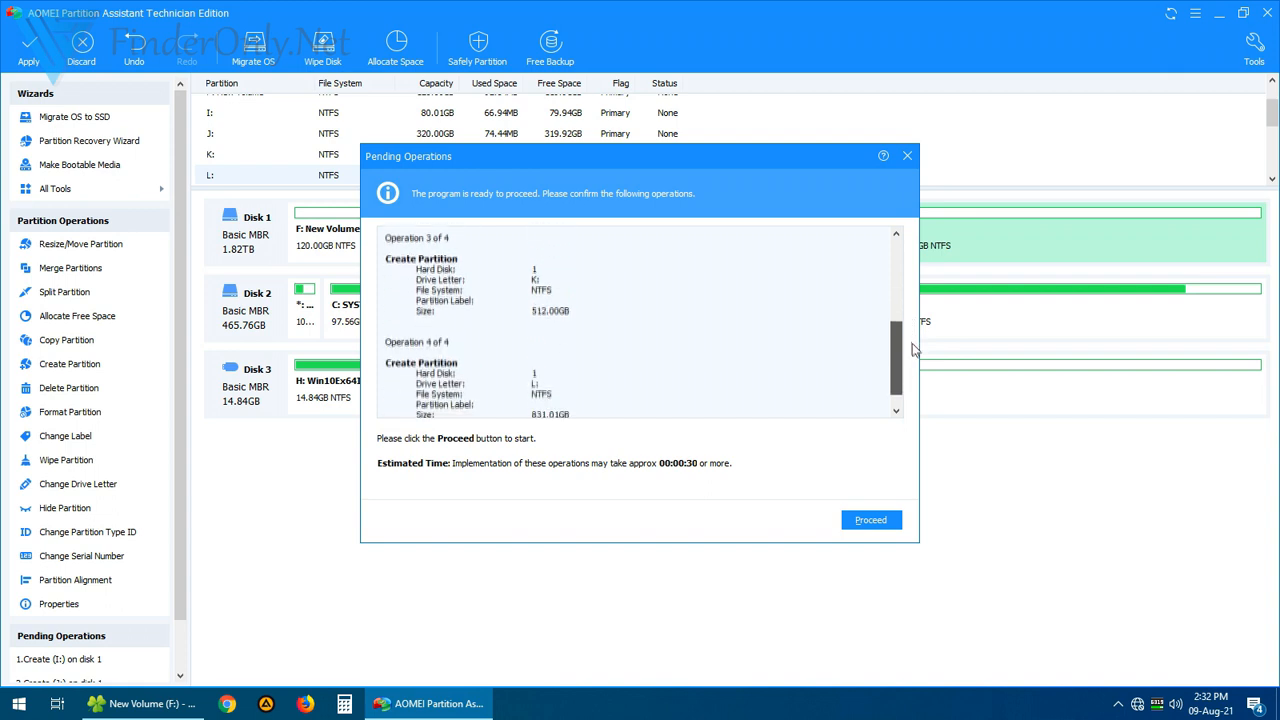
scroll("down", 3)
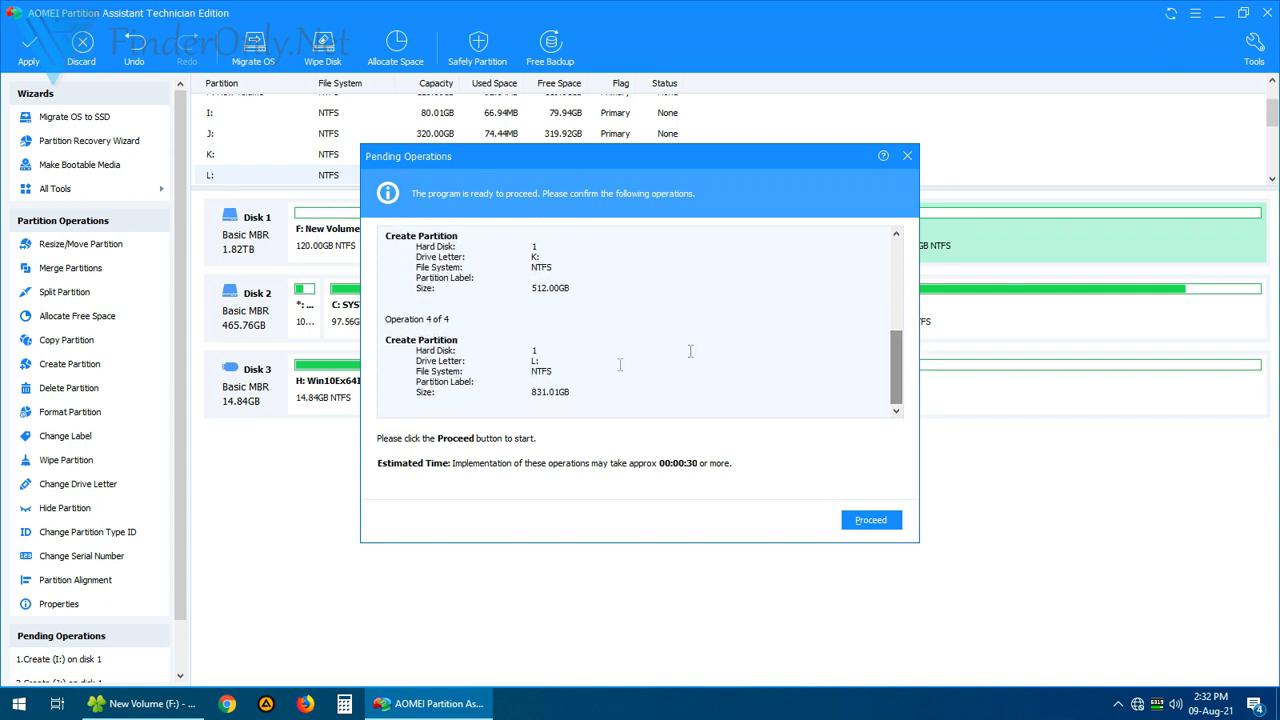
left_click(870, 519)
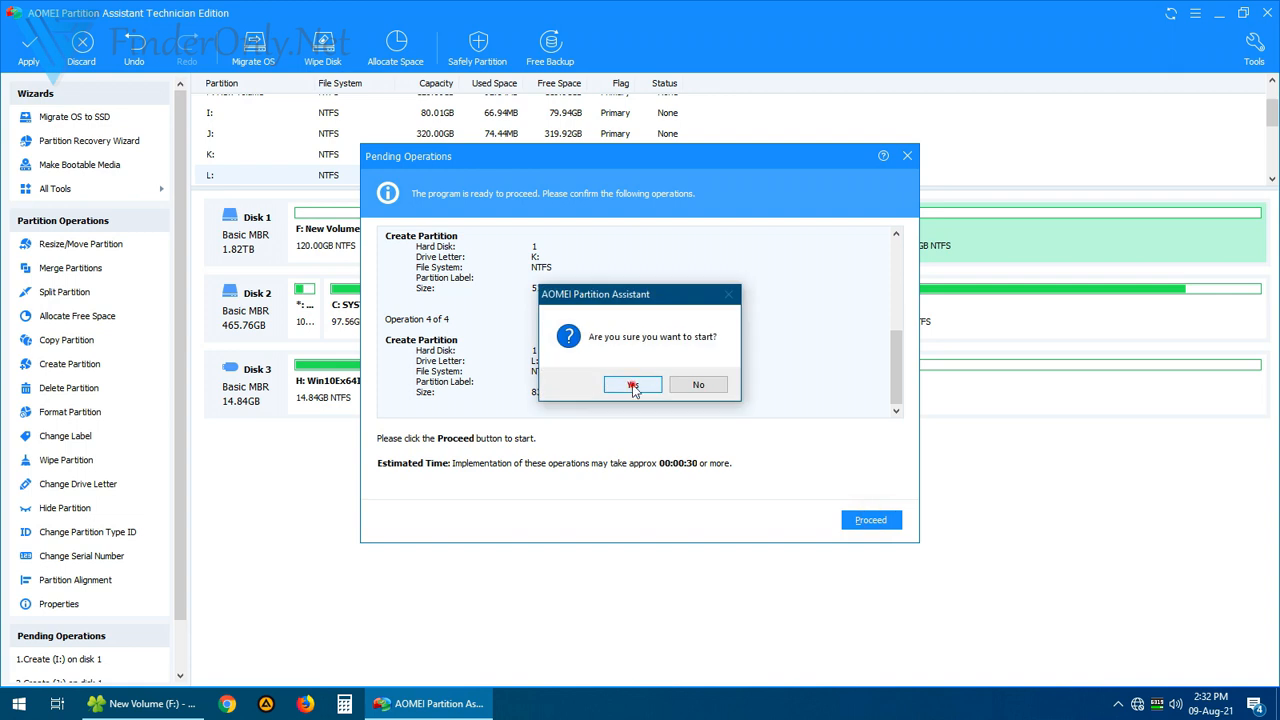
left_click(632, 384)
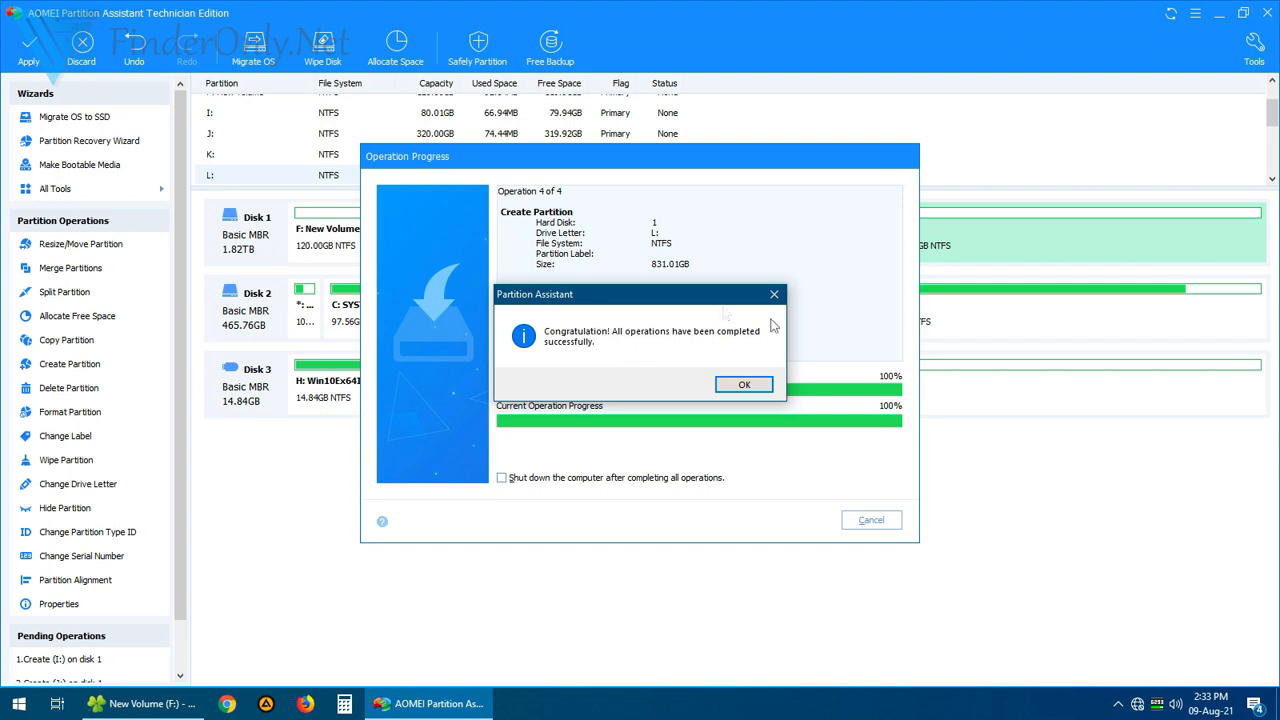
left_click(744, 384)
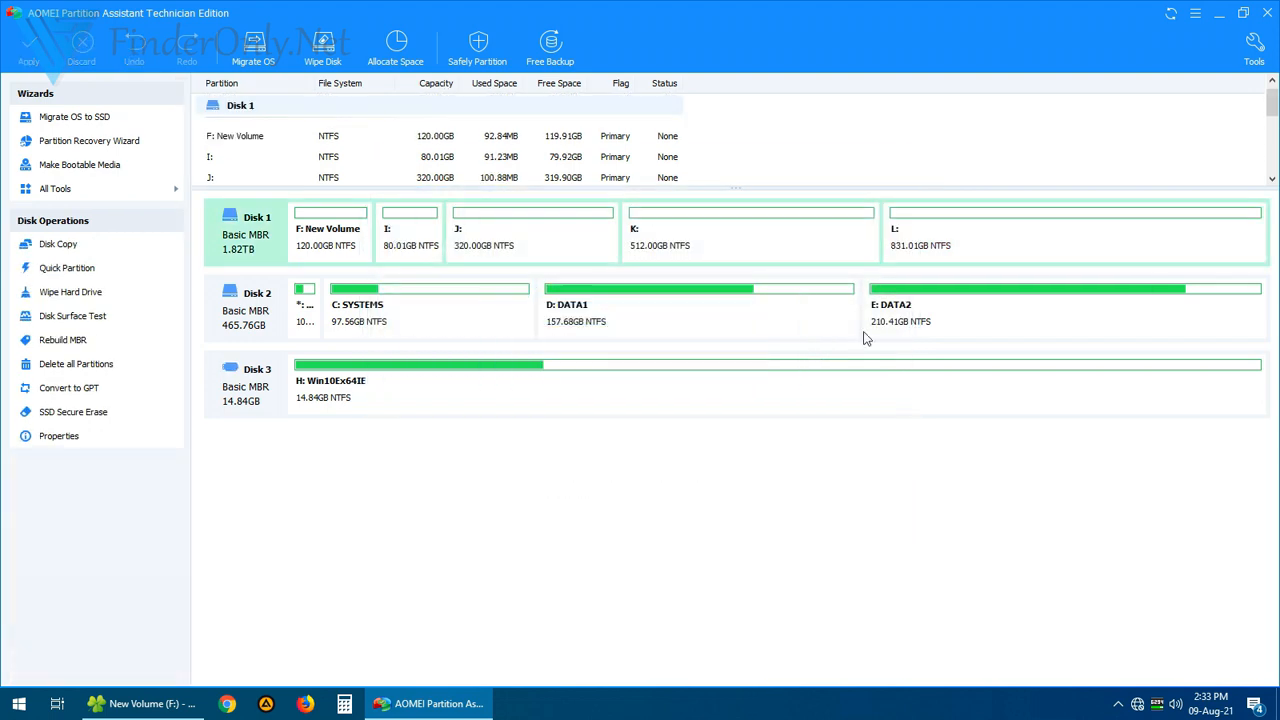
Check the new Local Disks J: and L: under This PC in File Explorer.
left_click(140, 703)
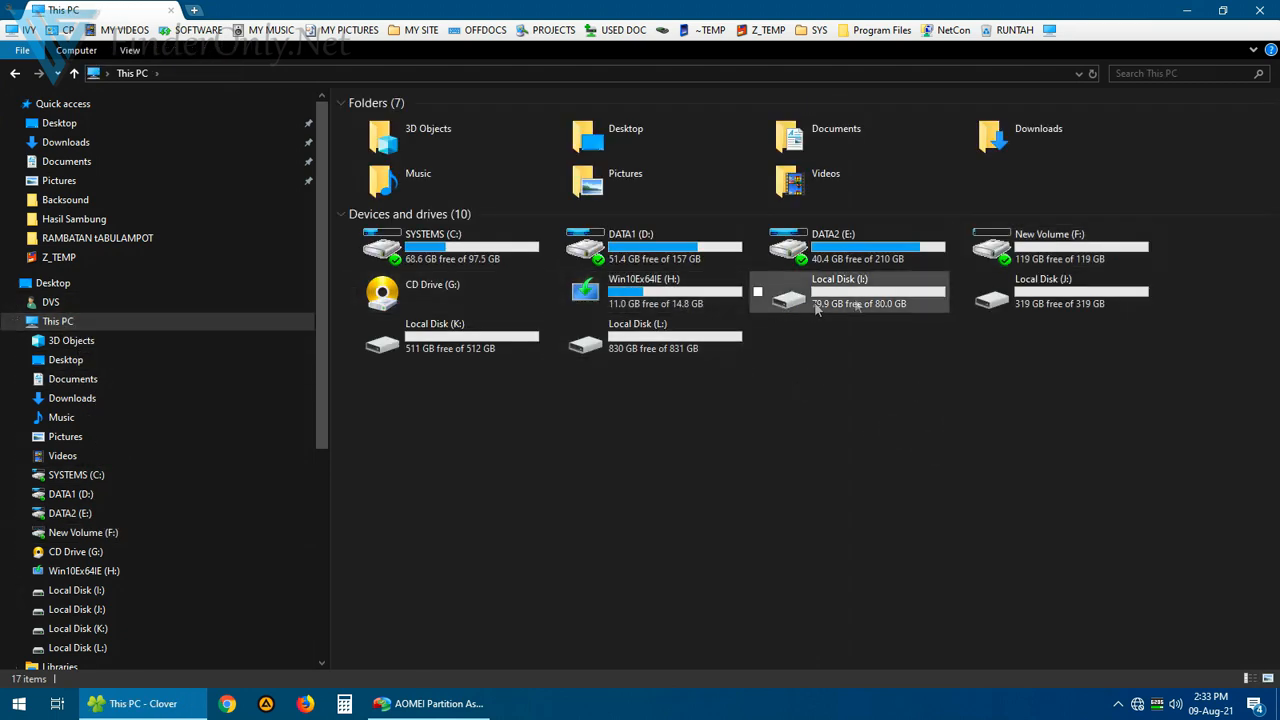
left_click(840, 290)
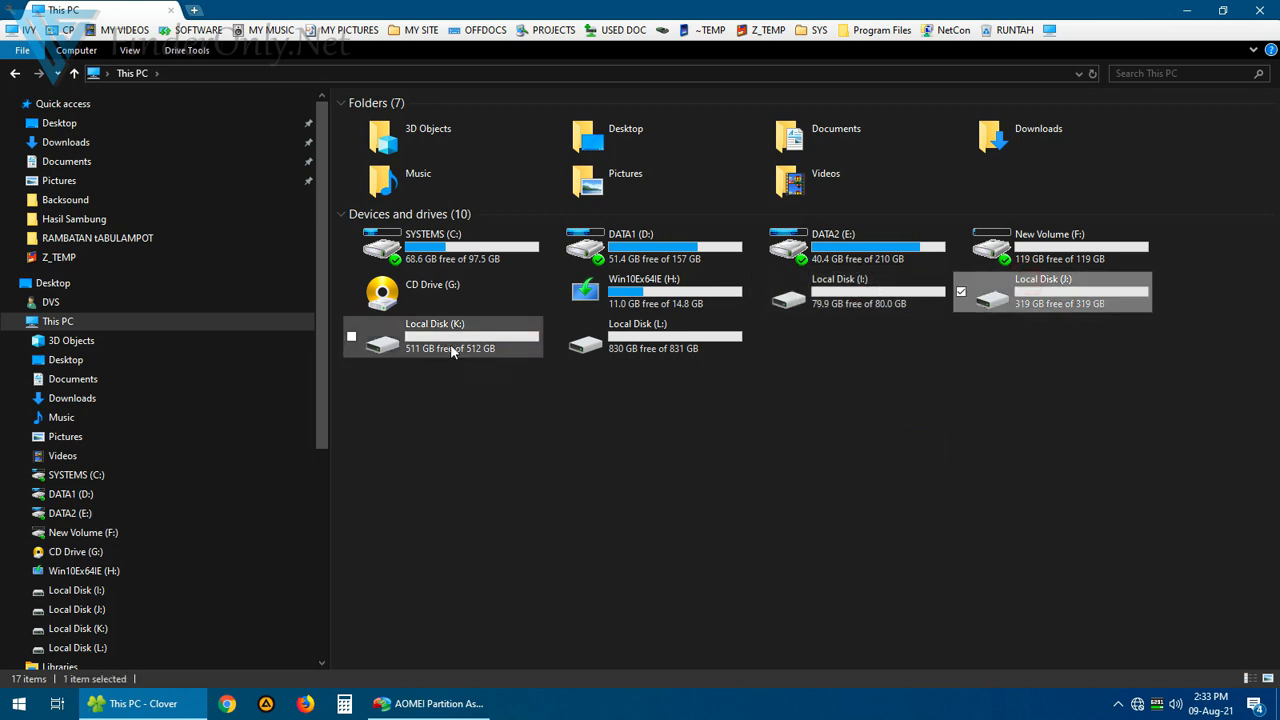
left_click(650, 335)
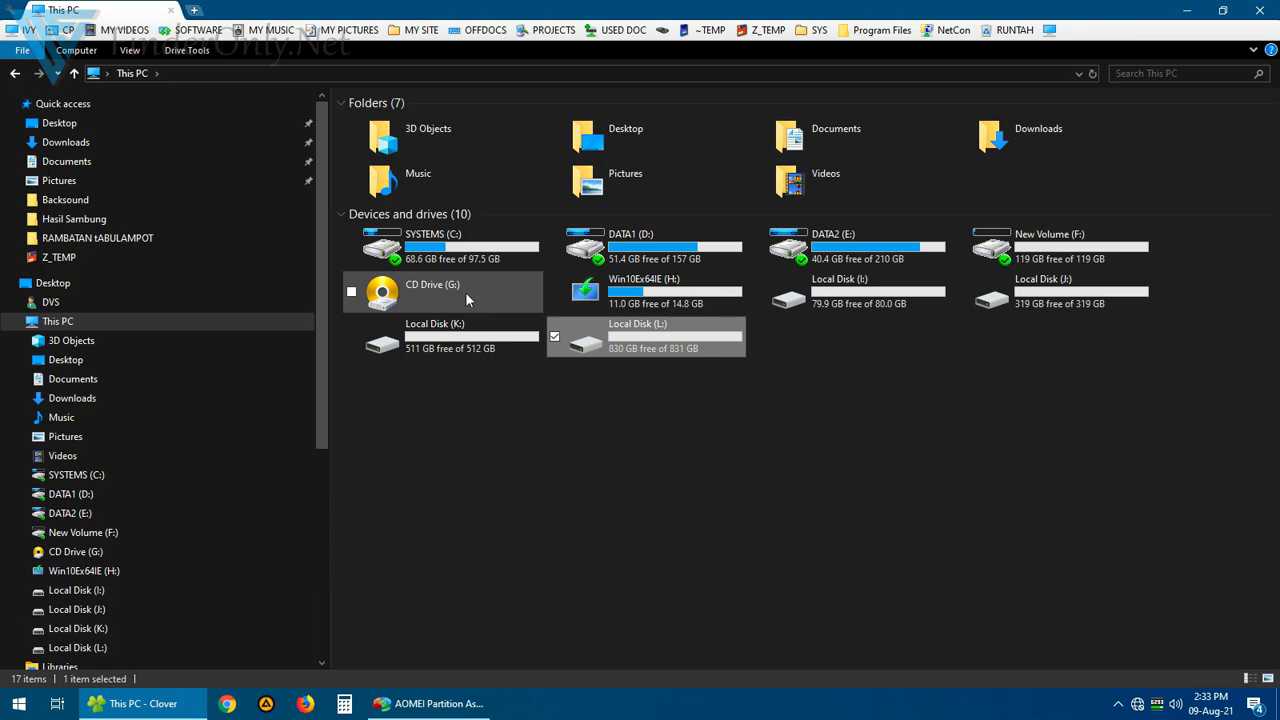
mouse_move(505, 681)
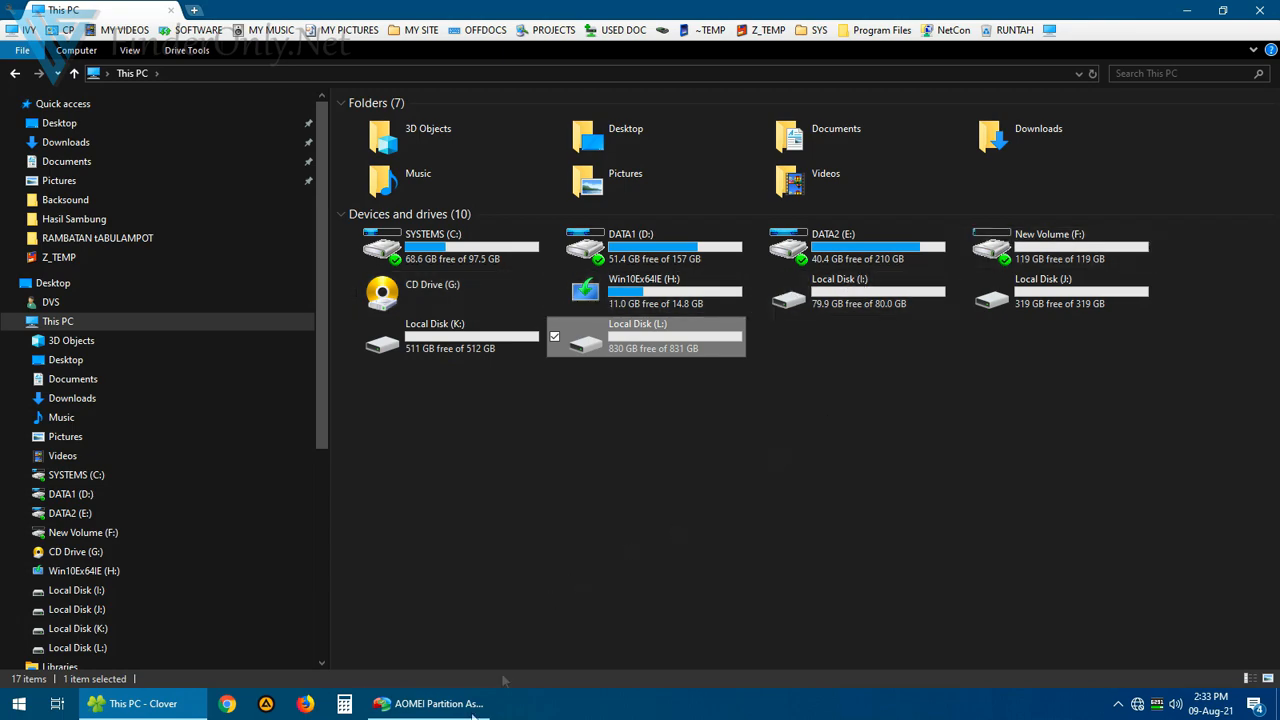
left_click(428, 703)
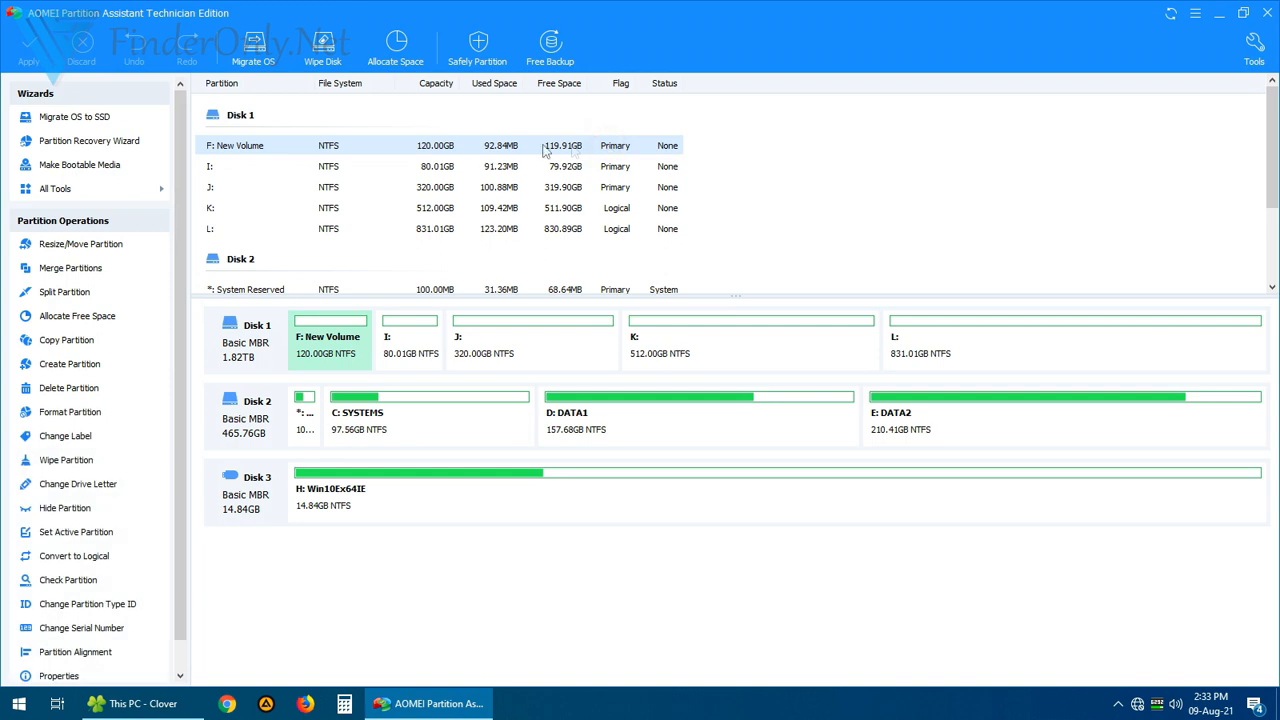
mouse_move(293, 149)
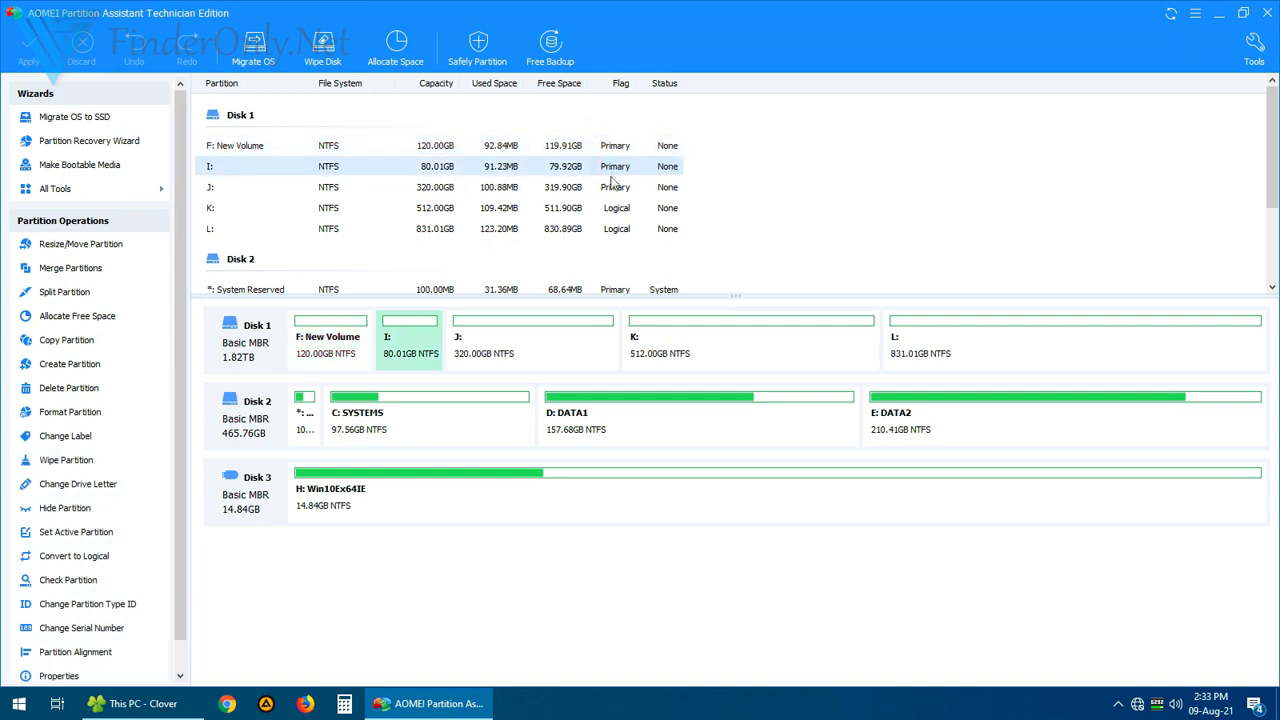
Select partition J: in AOMEI's Disk 1 list to check its type and size.
left_click(435, 187)
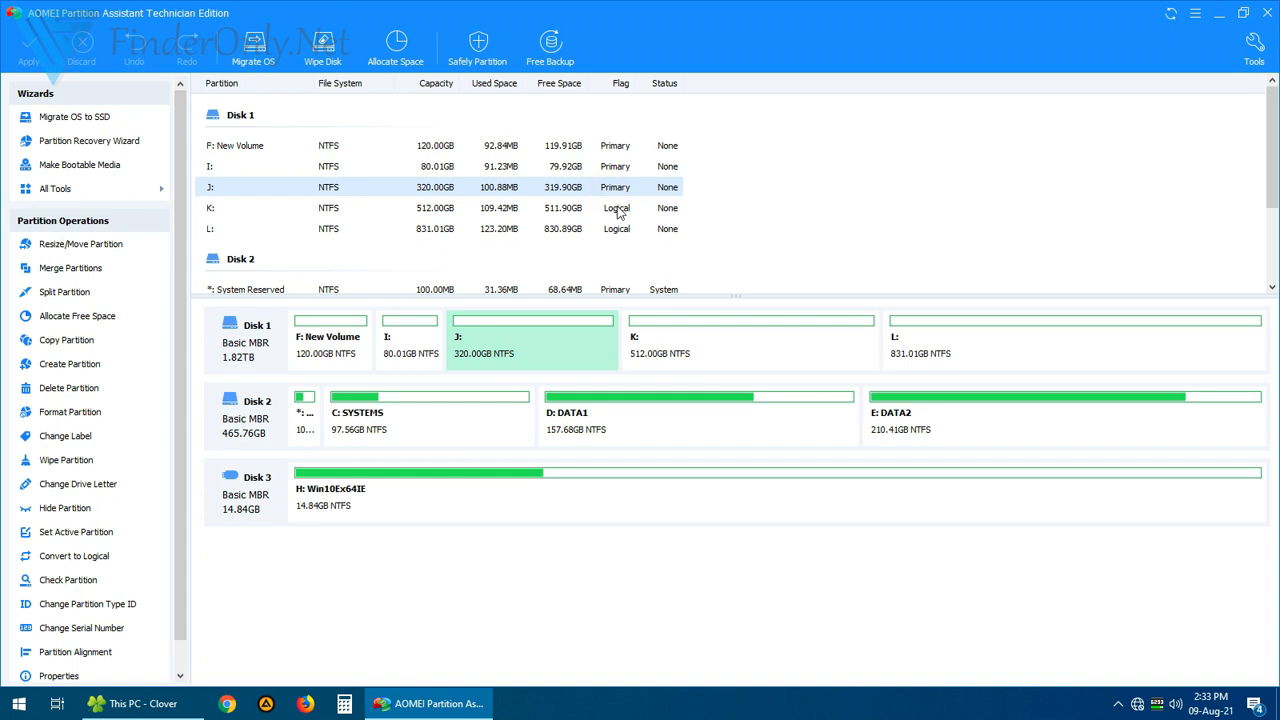
mouse_move(575, 238)
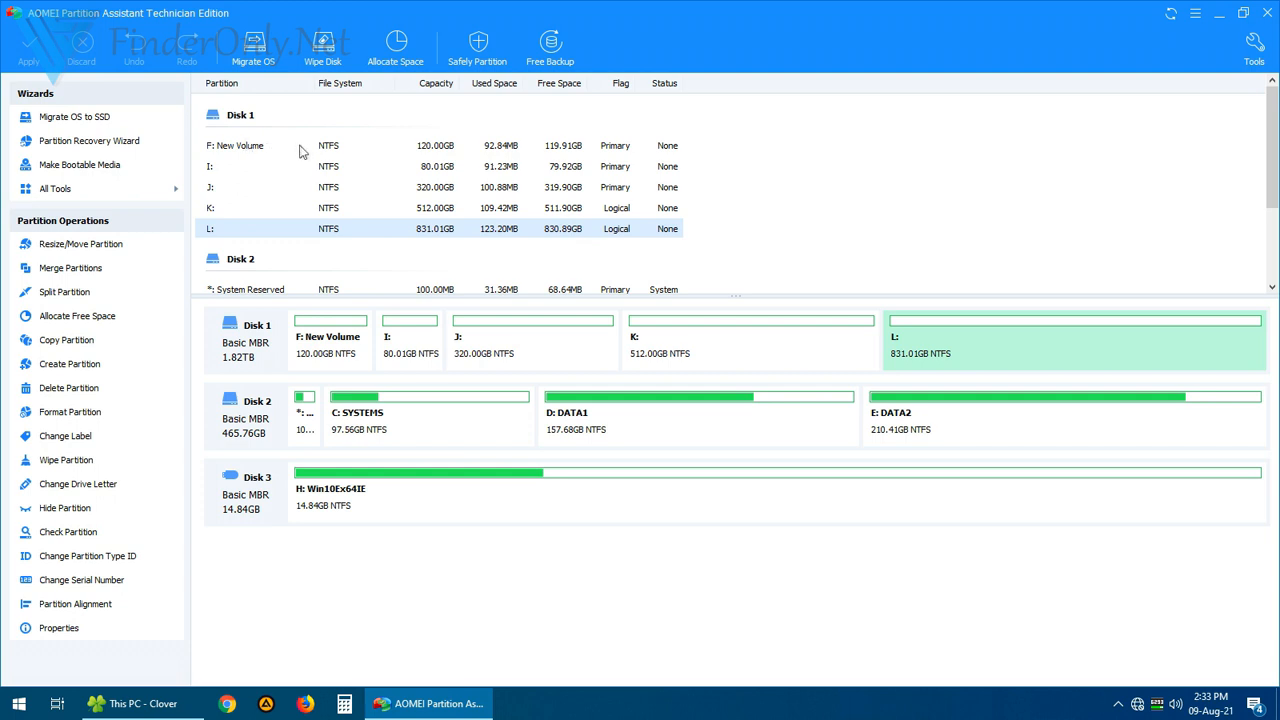
mouse_move(303, 147)
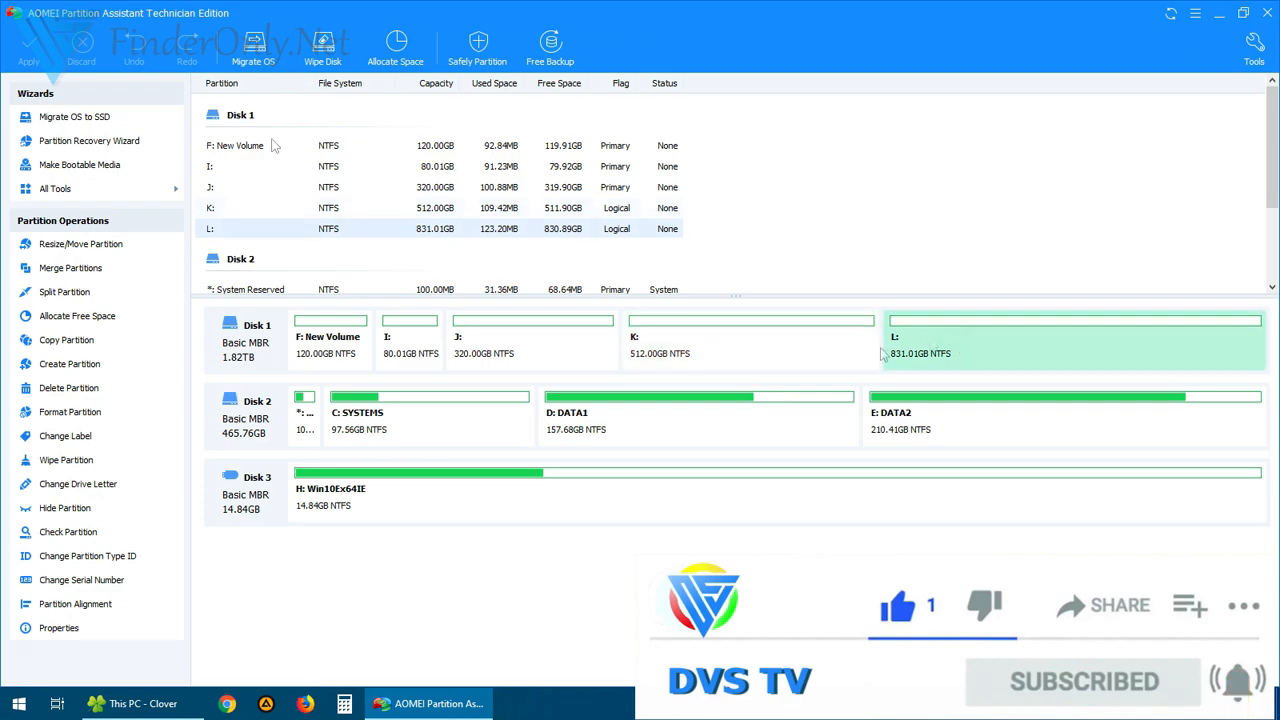
left_click(125, 703)
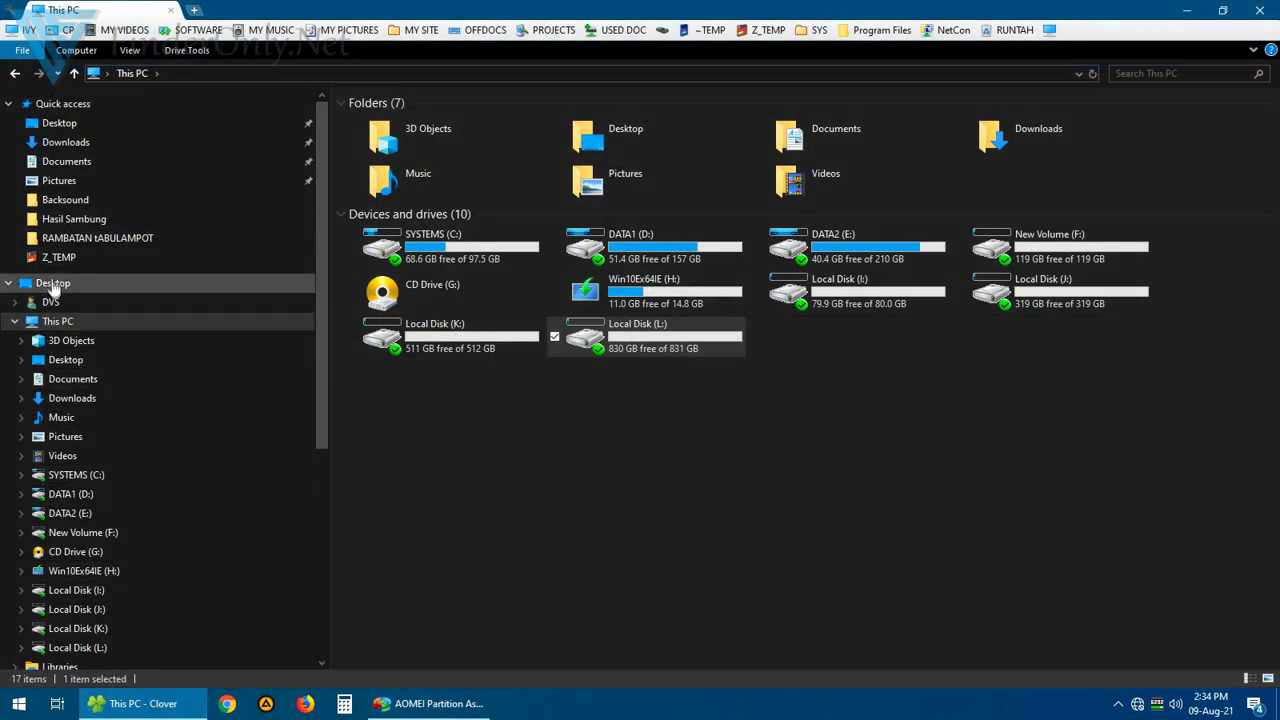
Open Disk Management via This PC > Manage to verify primary I:, J: and logical K:, L:.
right_click(57, 321)
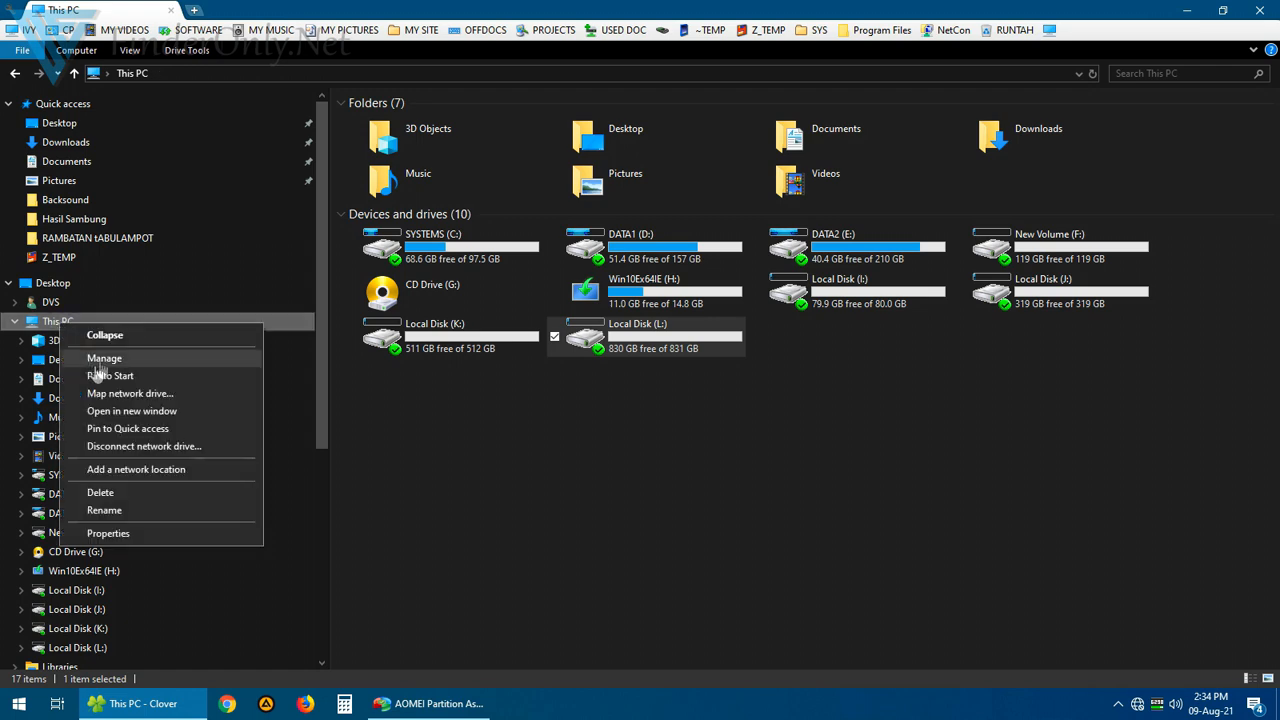
left_click(104, 358)
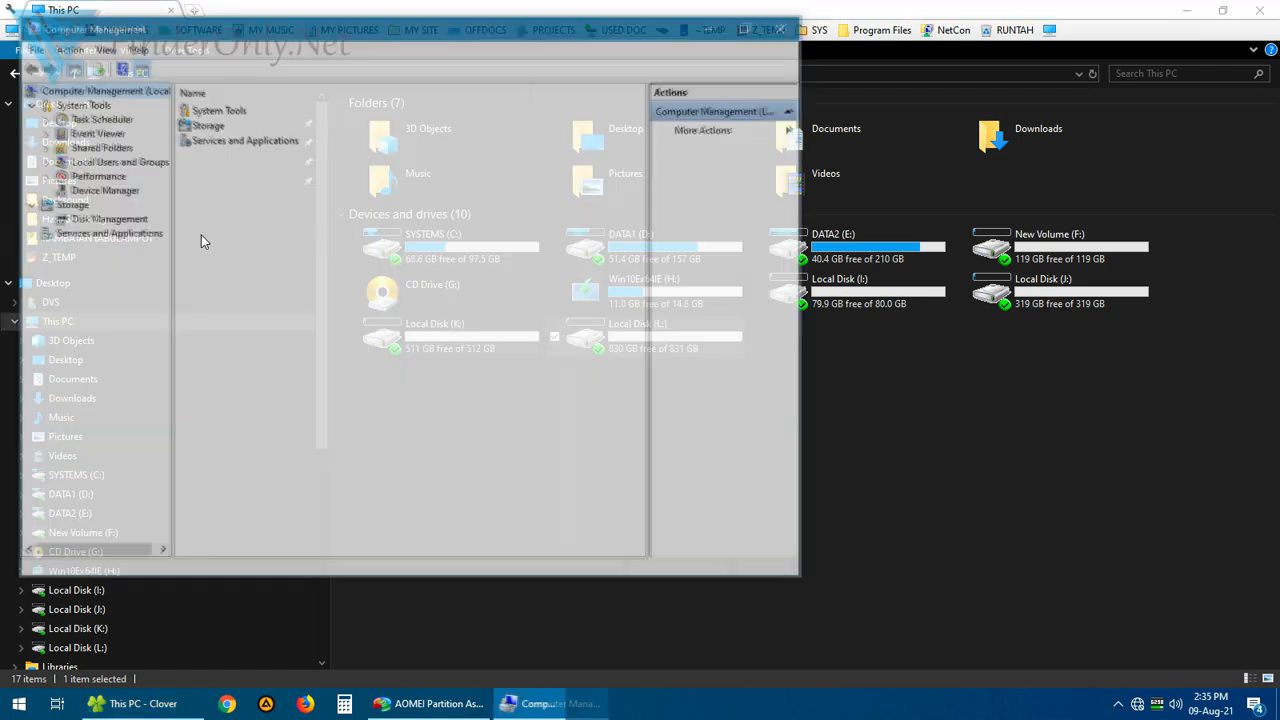
left_click(106, 218)
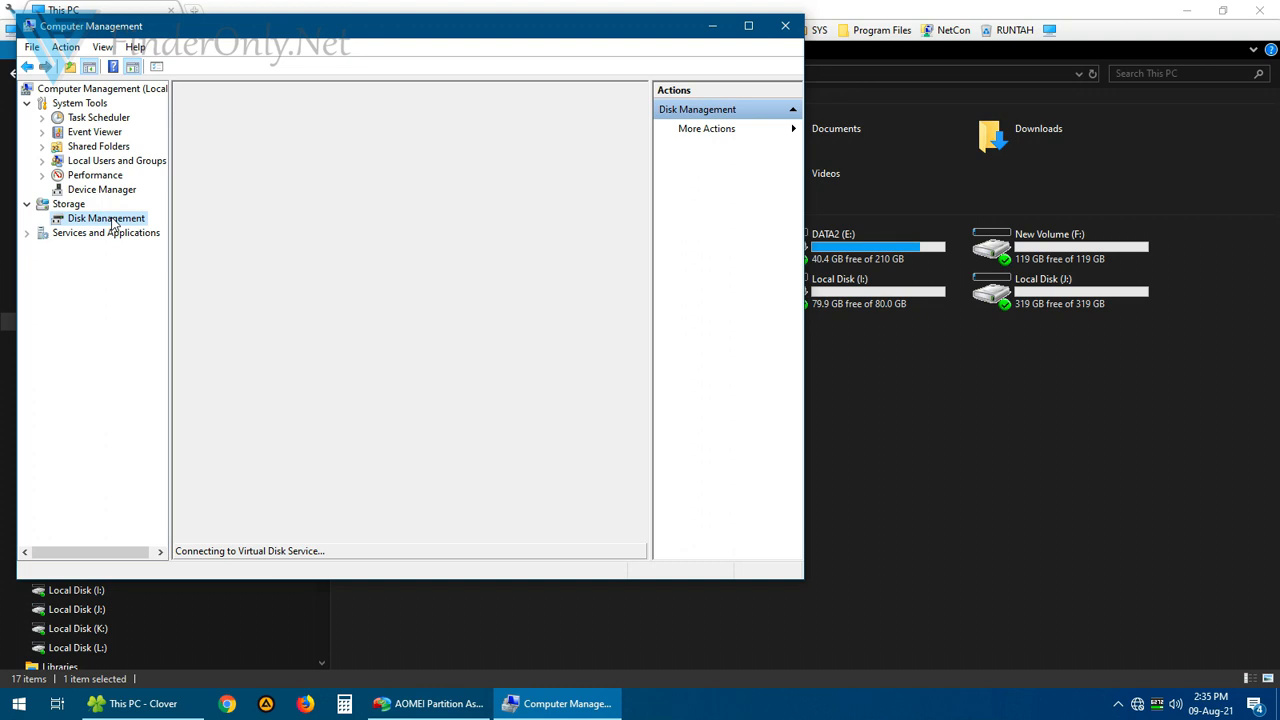
left_click(105, 218)
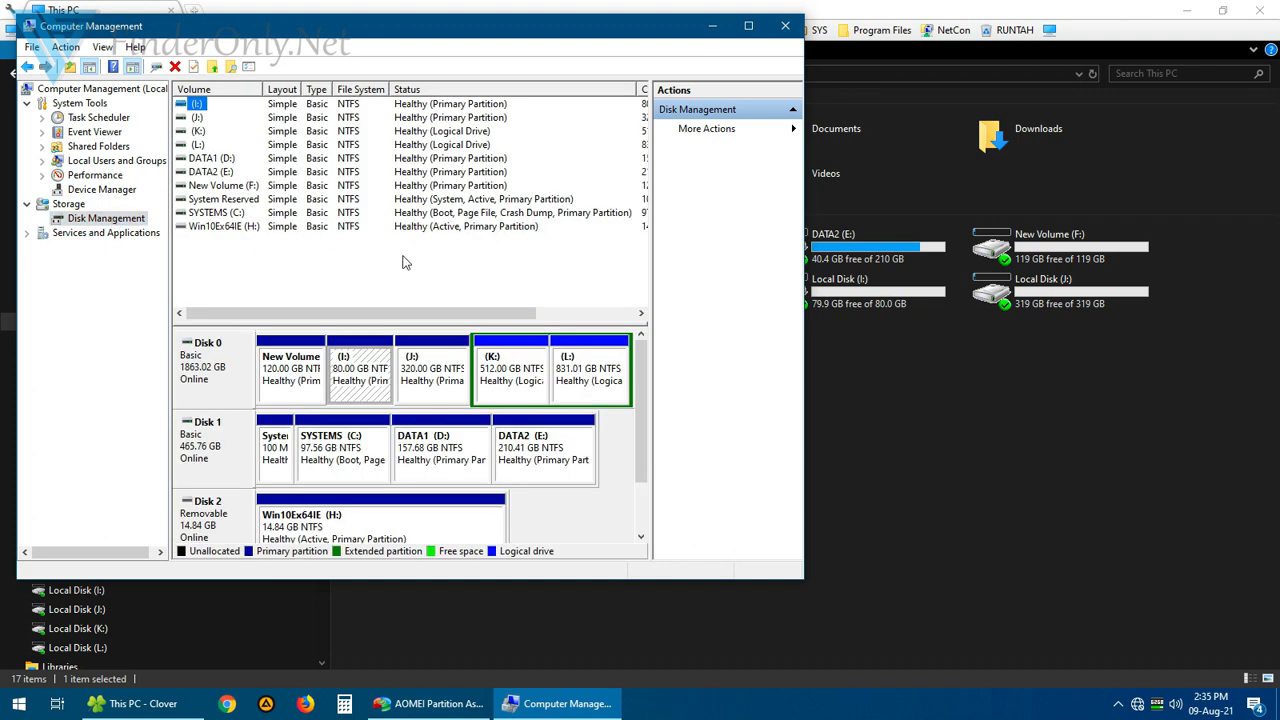